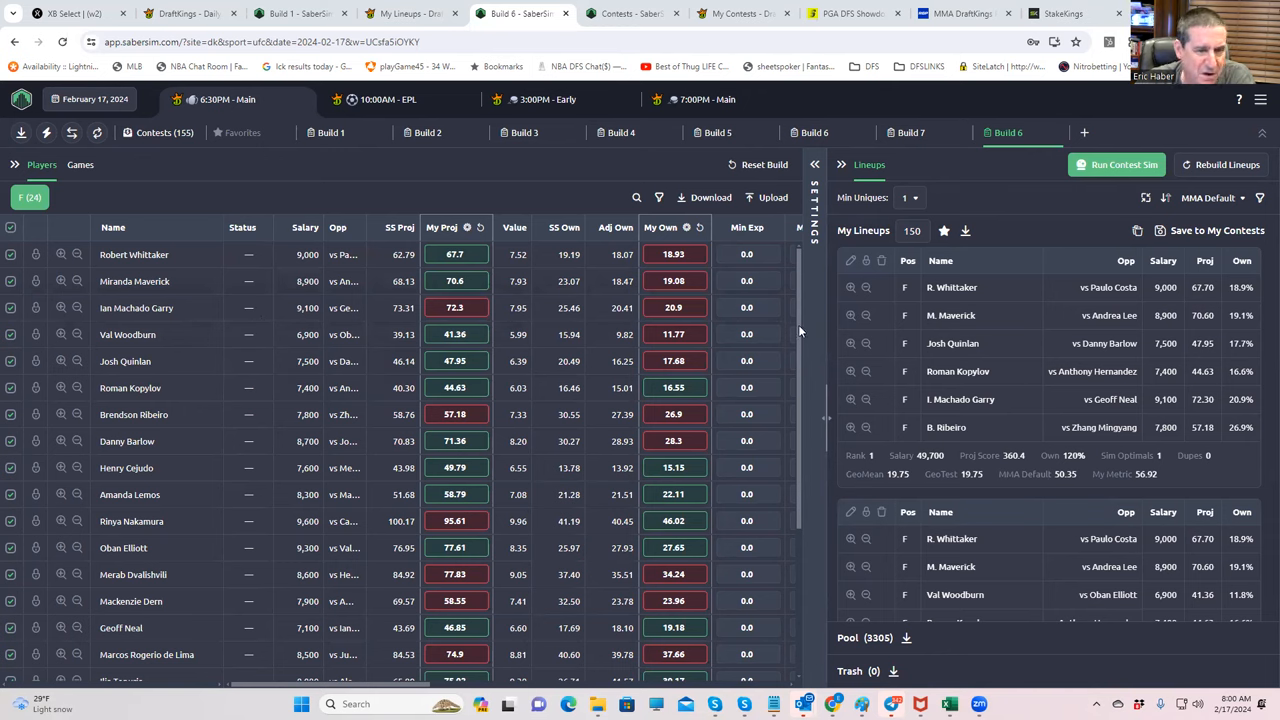
# Step: Scroll through the Build 6 lineups panel and select entries to review them
pyautogui.scroll(-3)
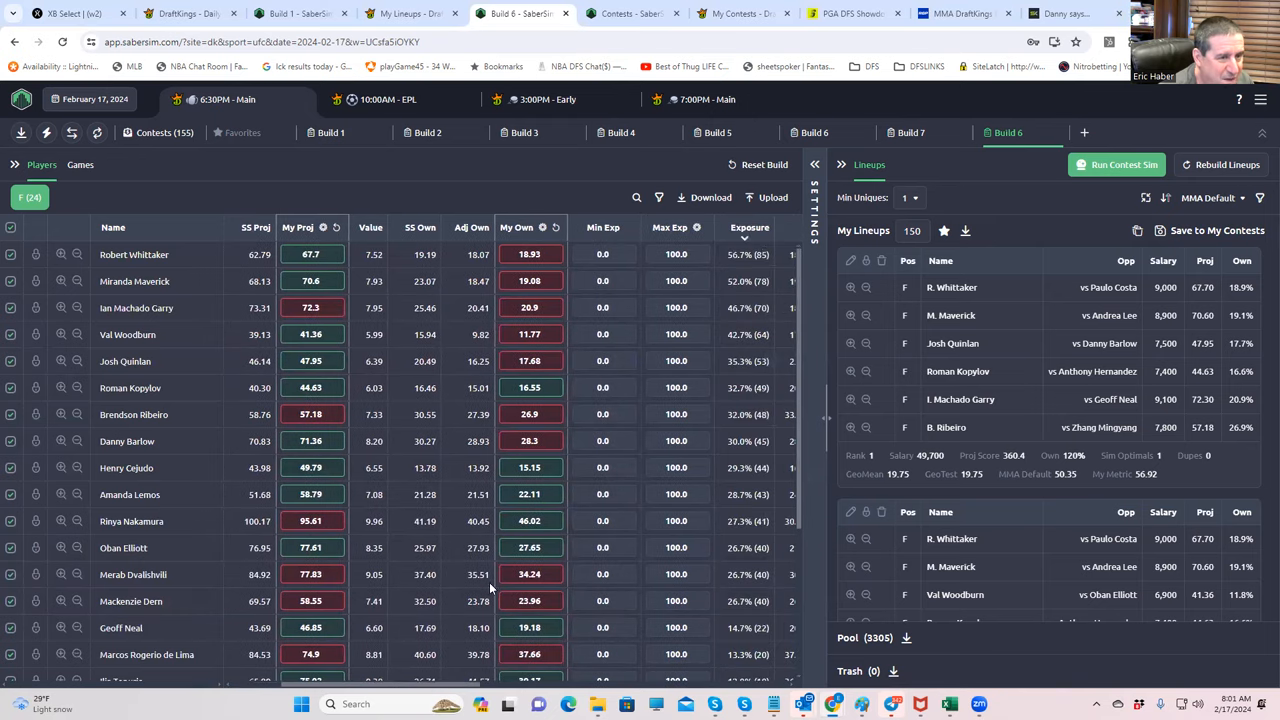
pyautogui.click(528, 574)
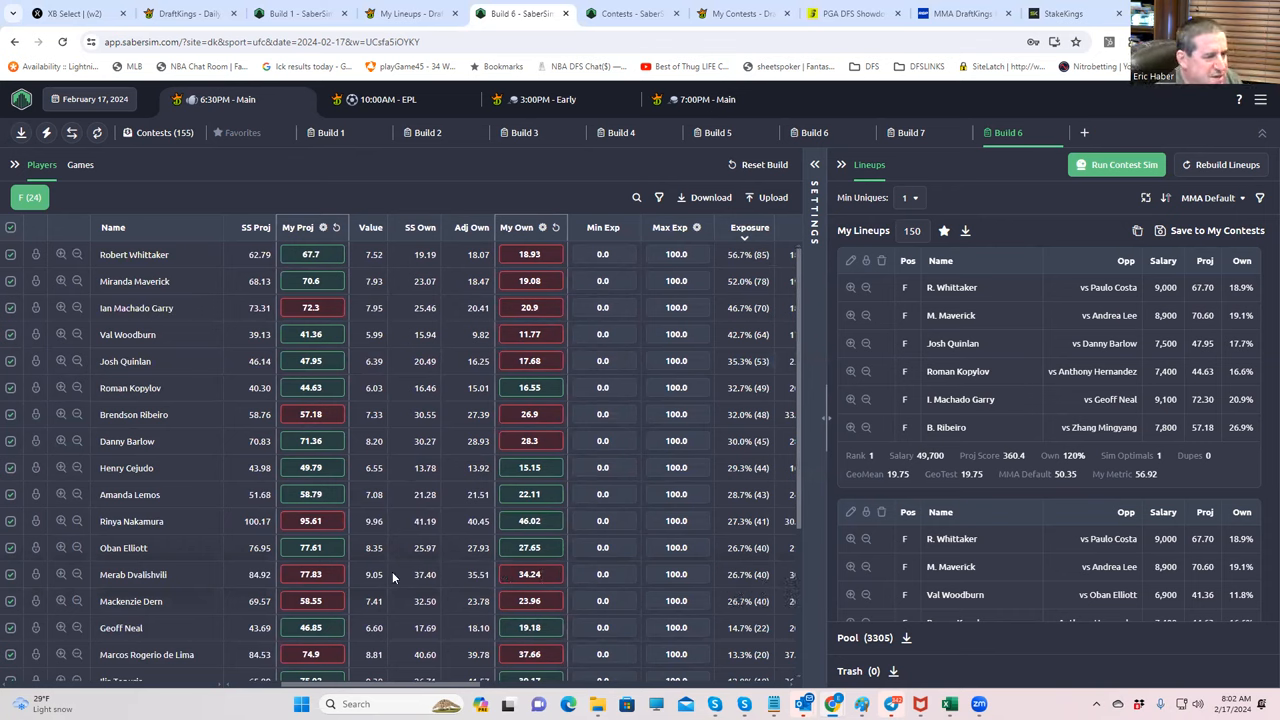
pyautogui.moveTo(192, 634)
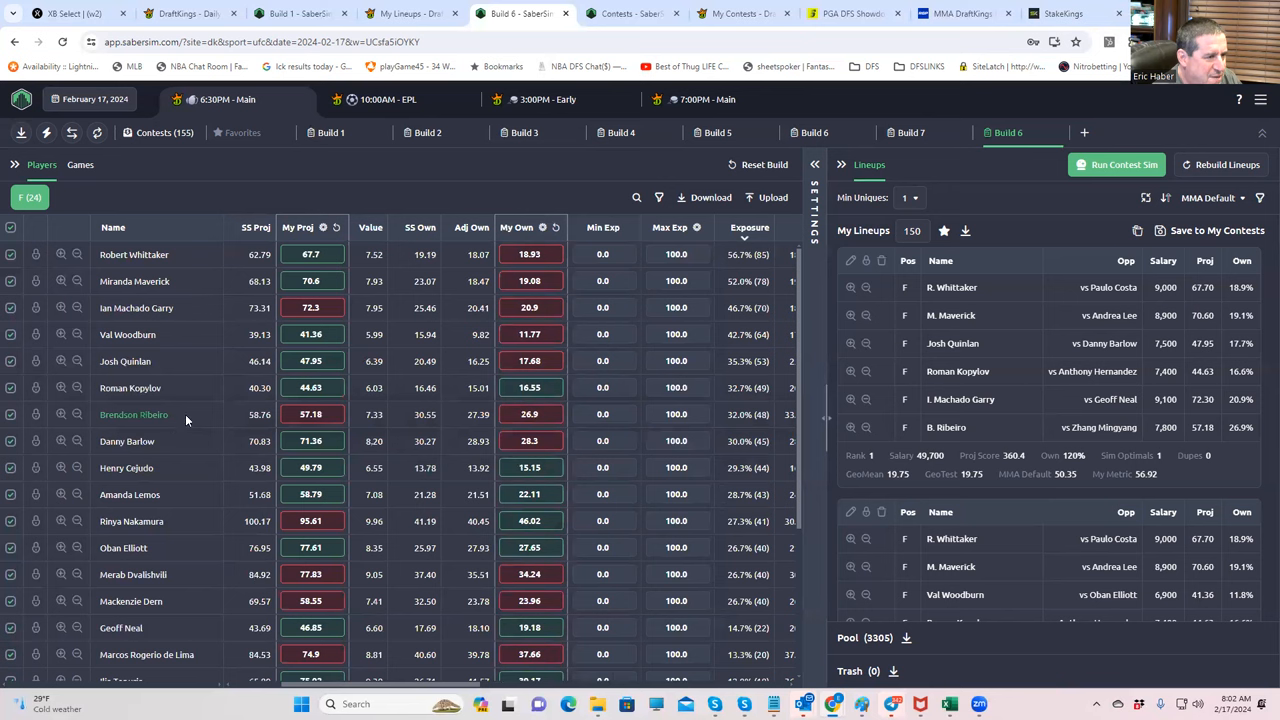
pyautogui.scroll(-3)
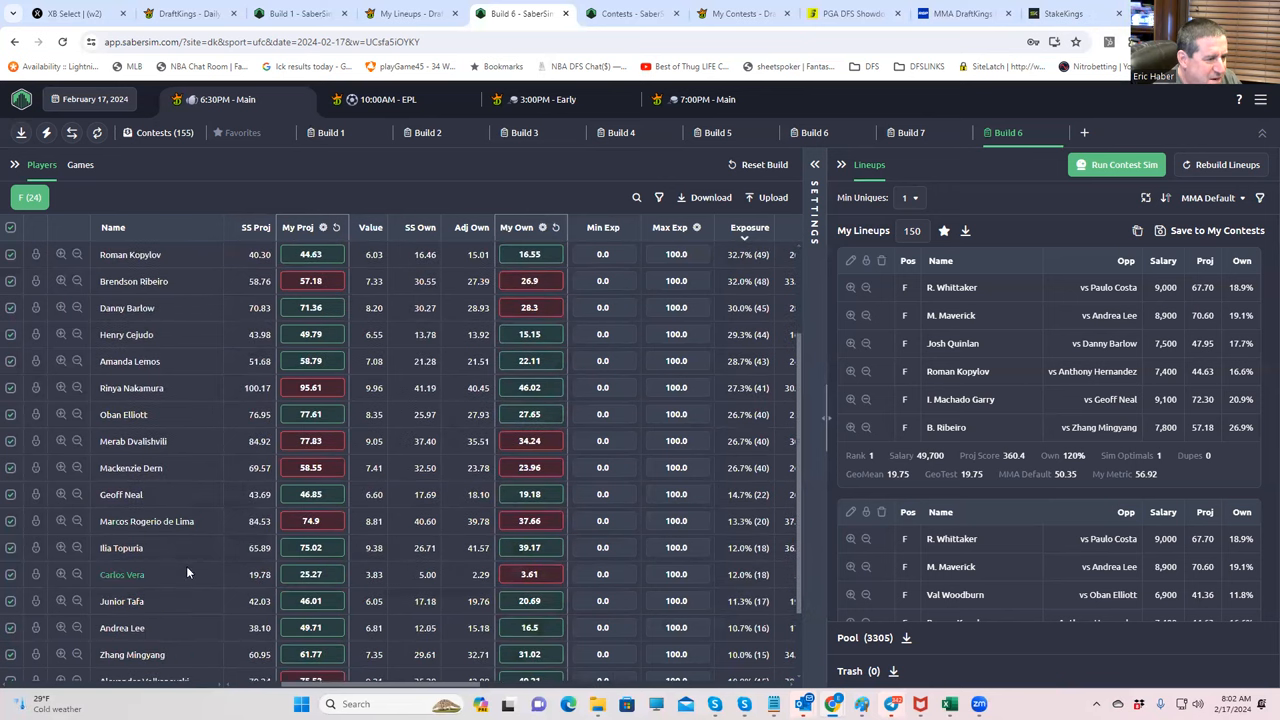
pyautogui.scroll(-3)
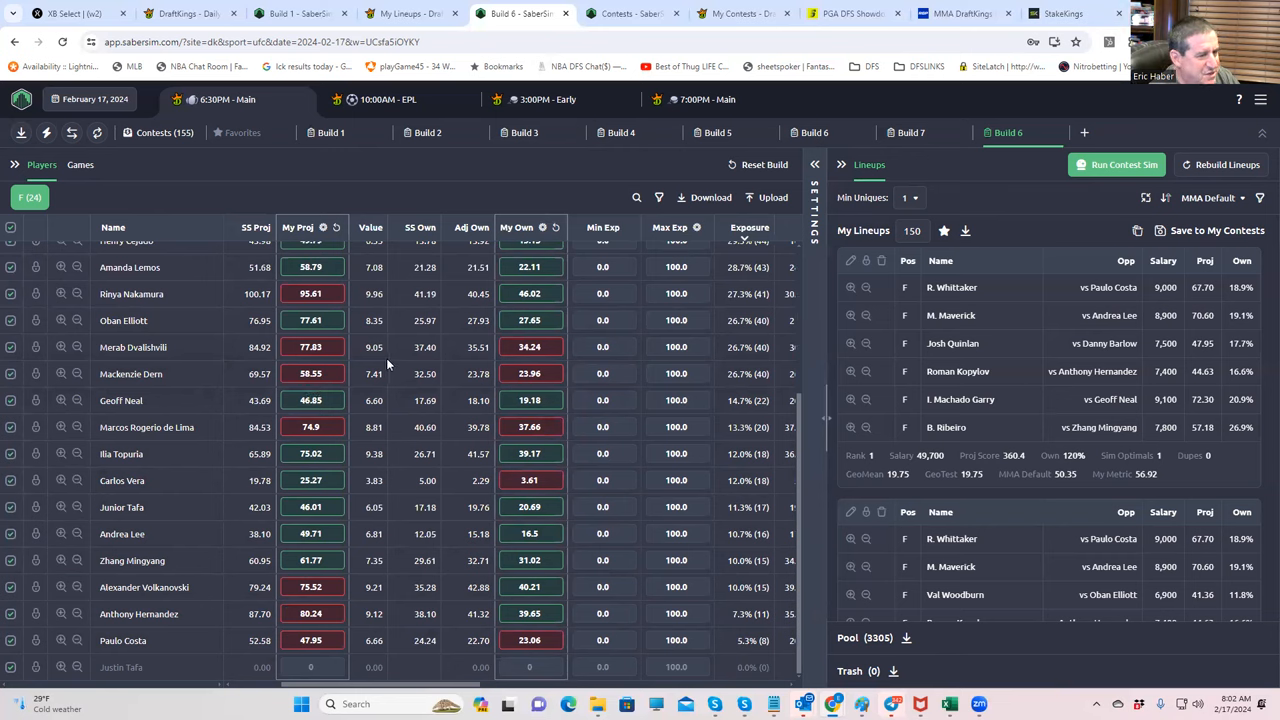
pyautogui.moveTo(132, 348)
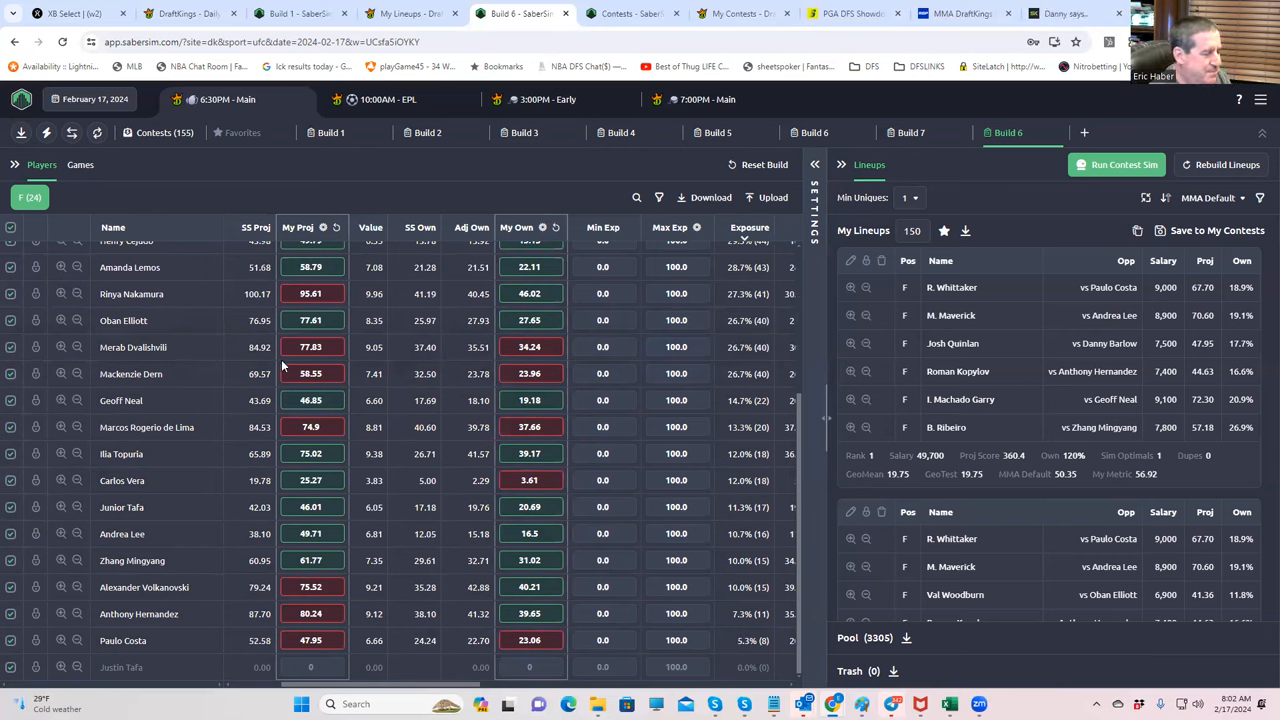
pyautogui.click(310, 400)
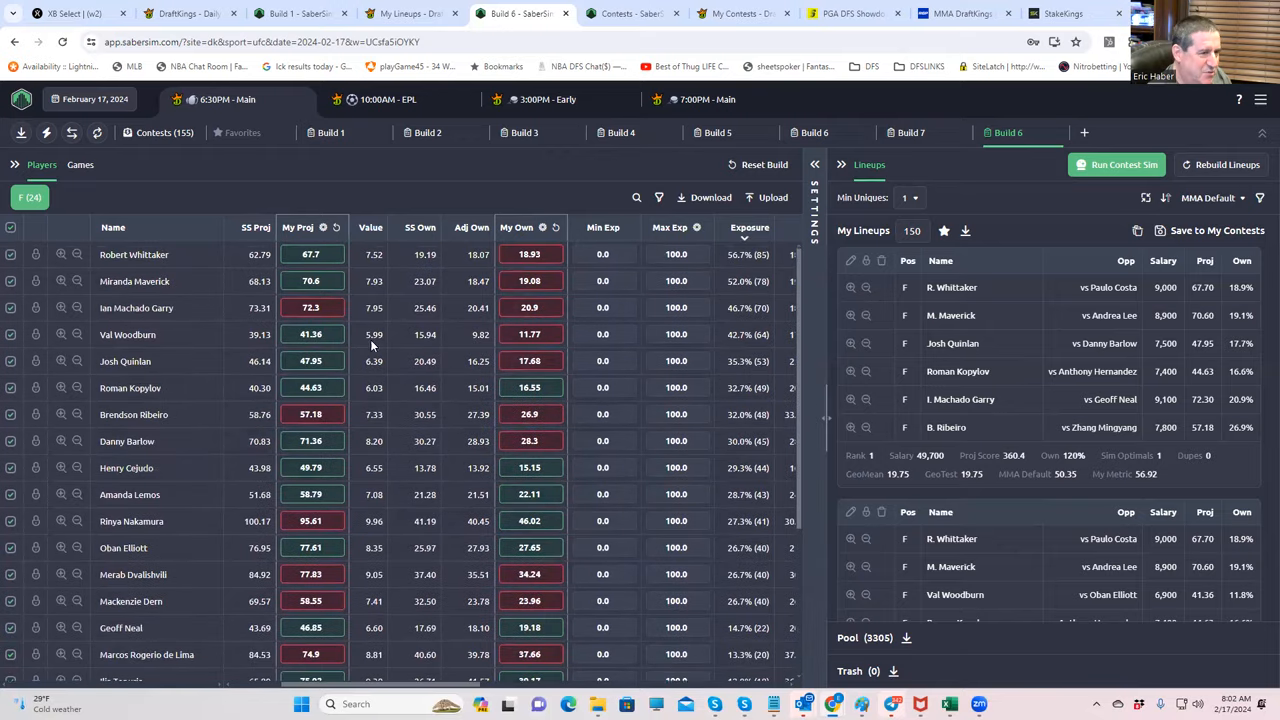
pyautogui.moveTo(330, 272)
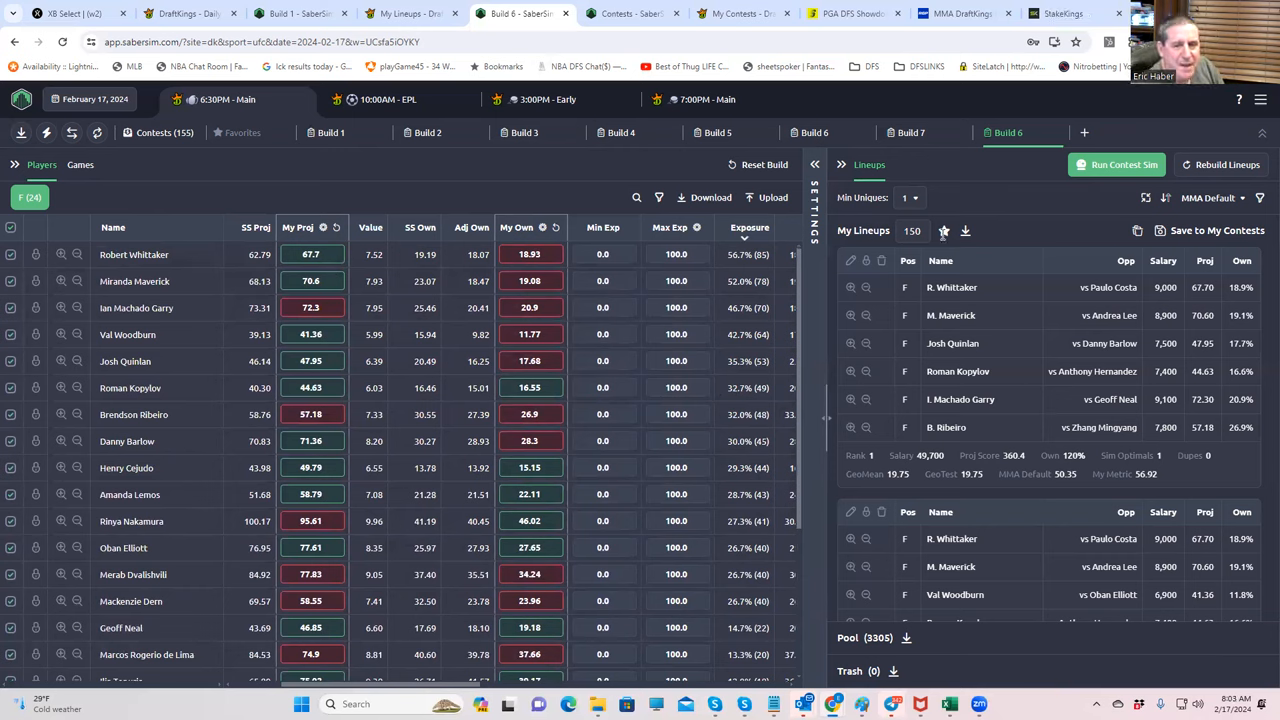
pyautogui.moveTo(1020, 228)
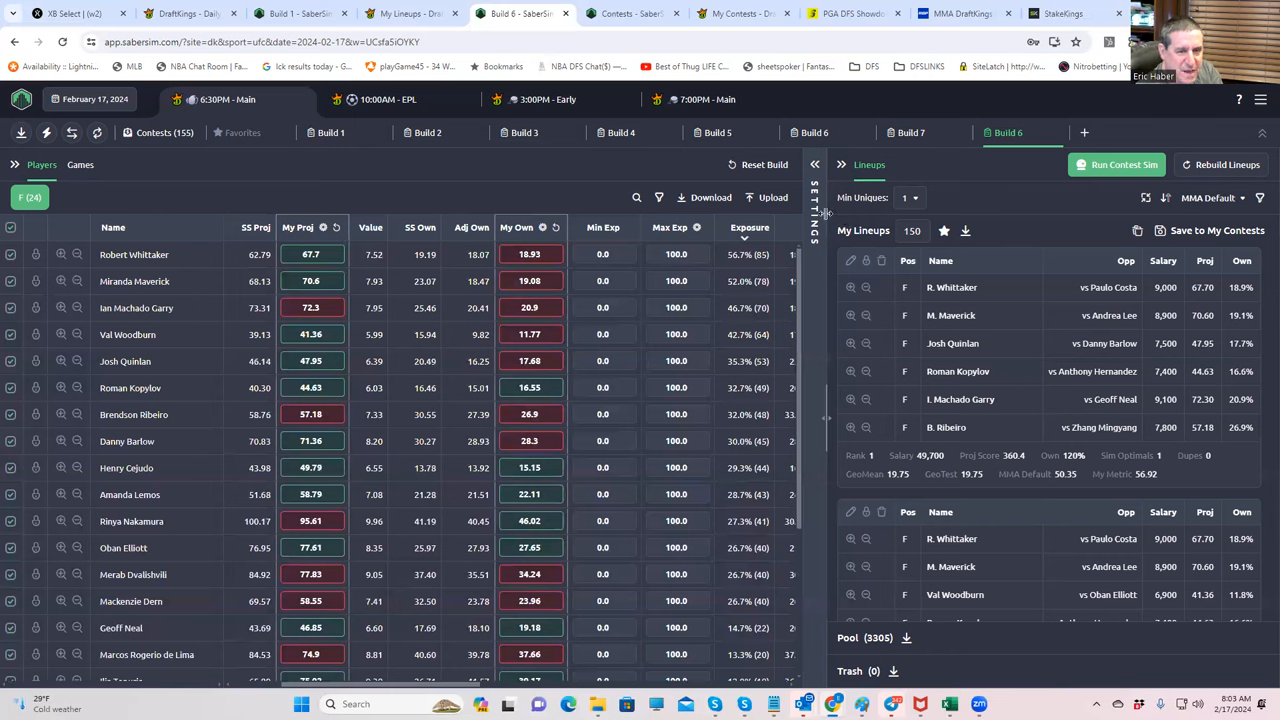
pyautogui.moveTo(1170, 198)
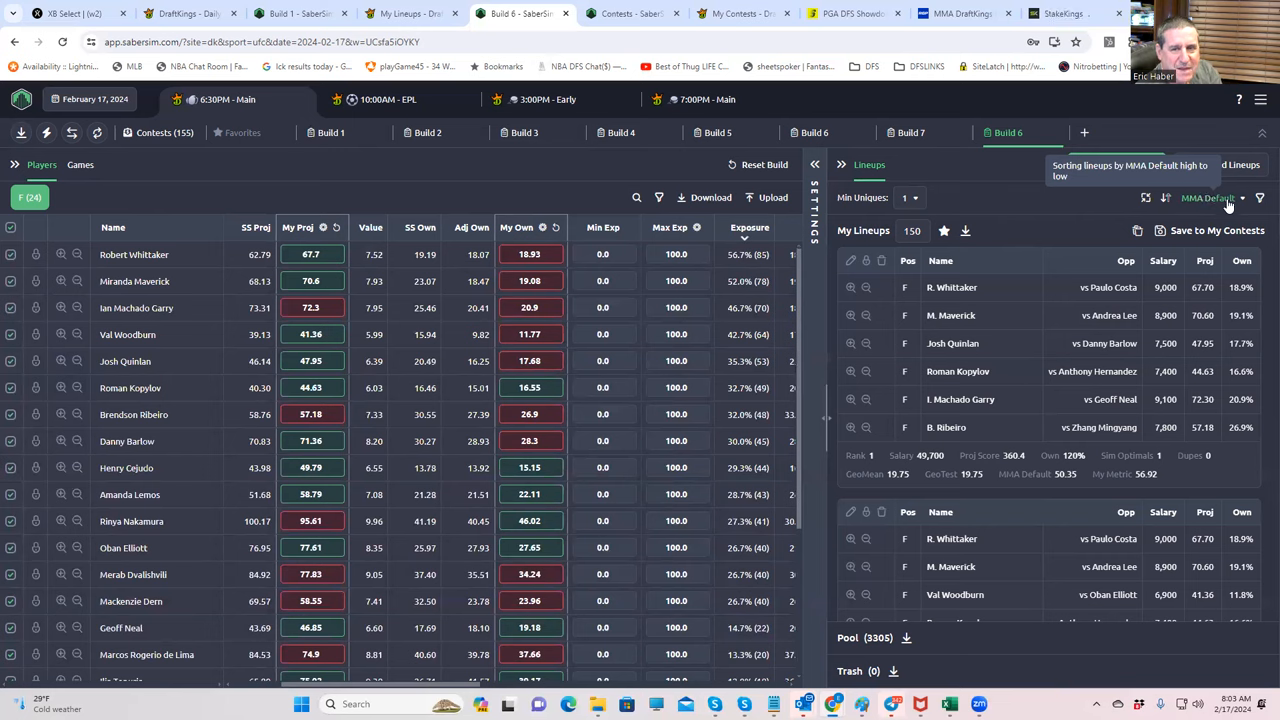
# Step: Review the MMA Default formula unchanged, then rank lineups by MMA Sim Diversity 10
pyautogui.click(1210, 198)
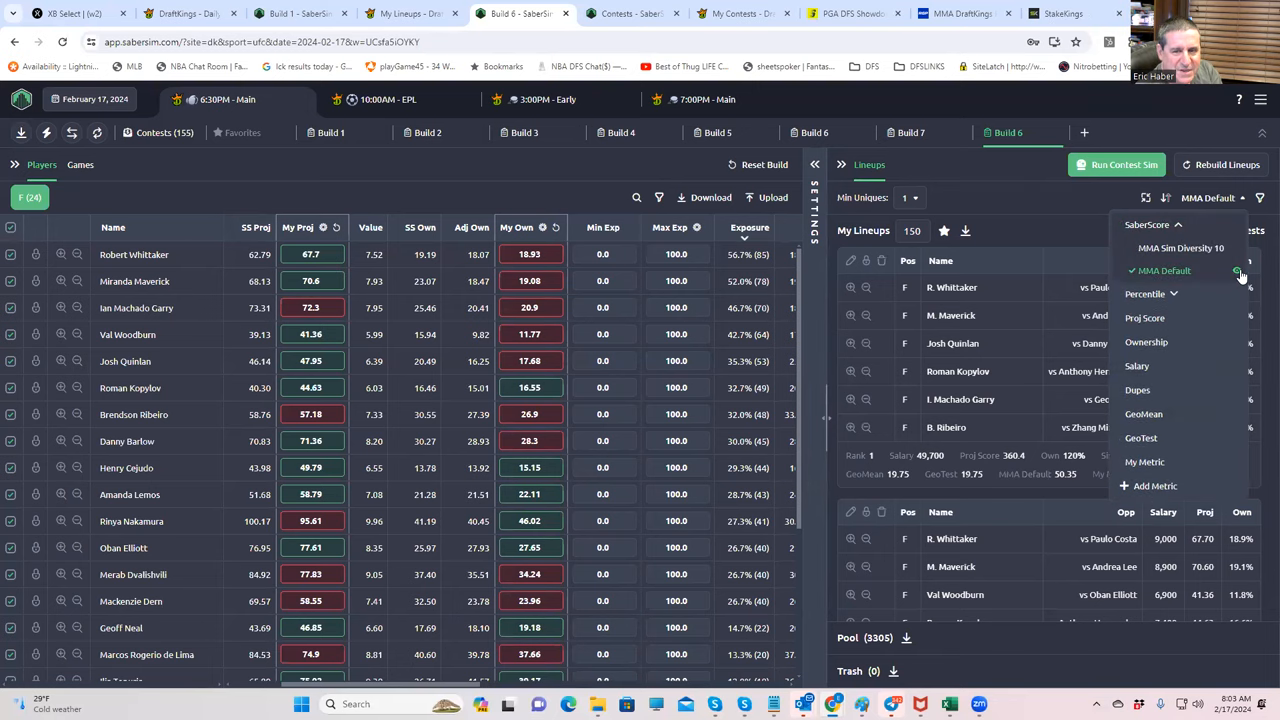
pyautogui.click(1152, 486)
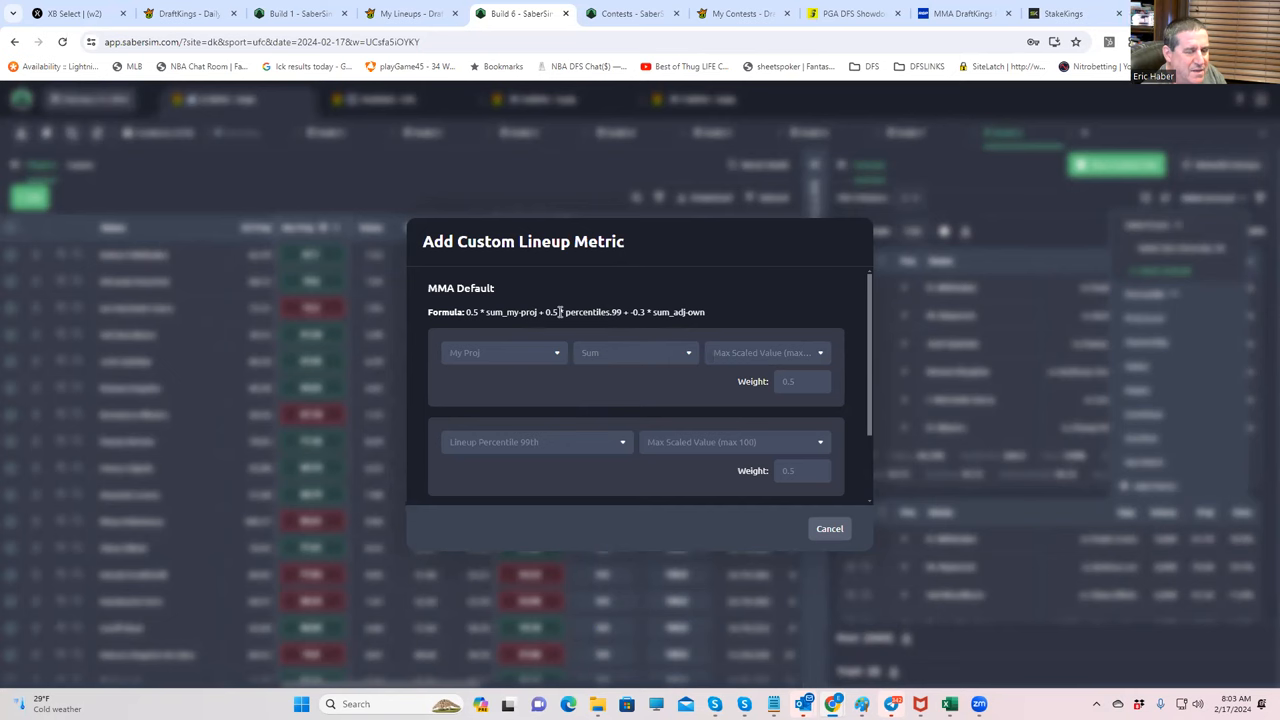
pyautogui.moveTo(776, 518)
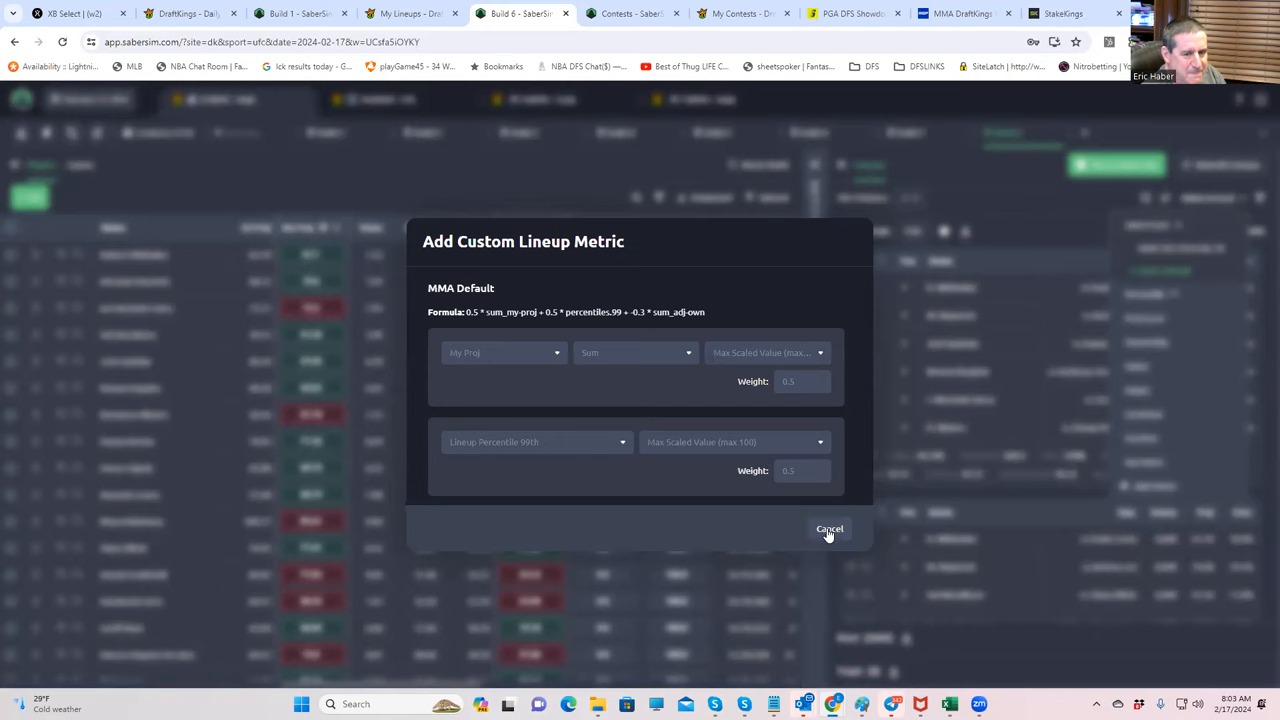
pyautogui.click(828, 528)
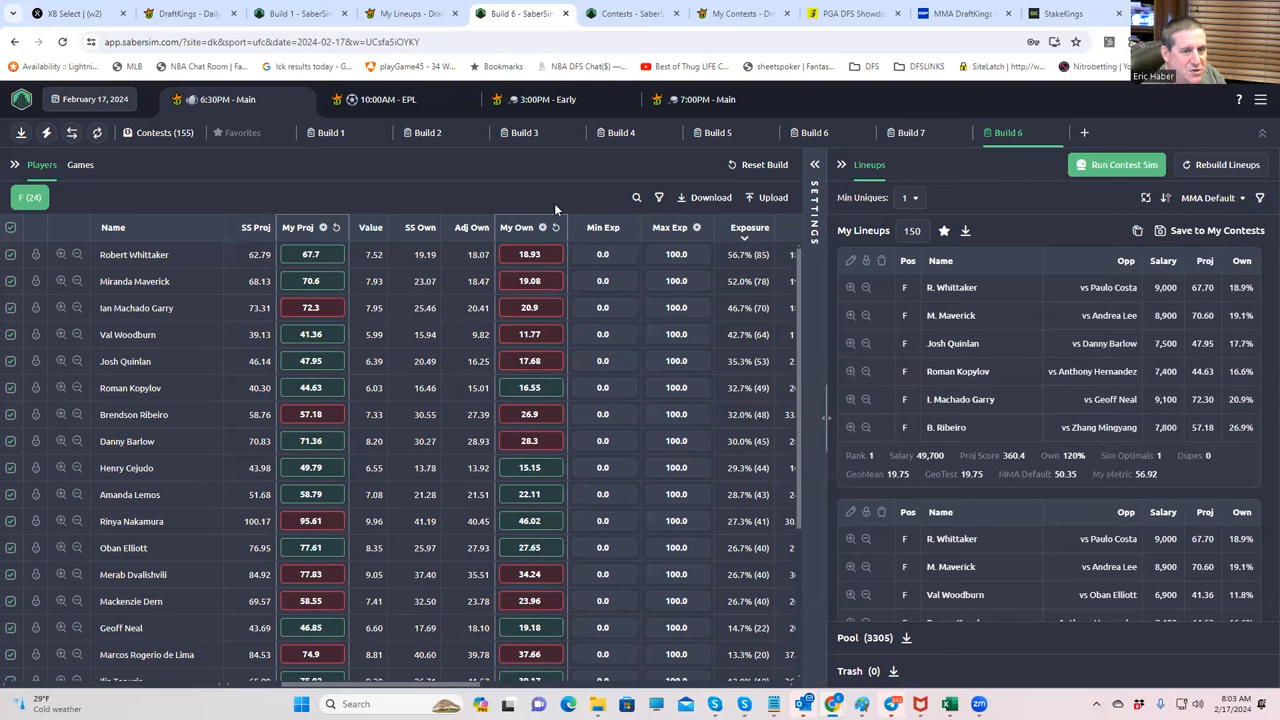
pyautogui.moveTo(240, 408)
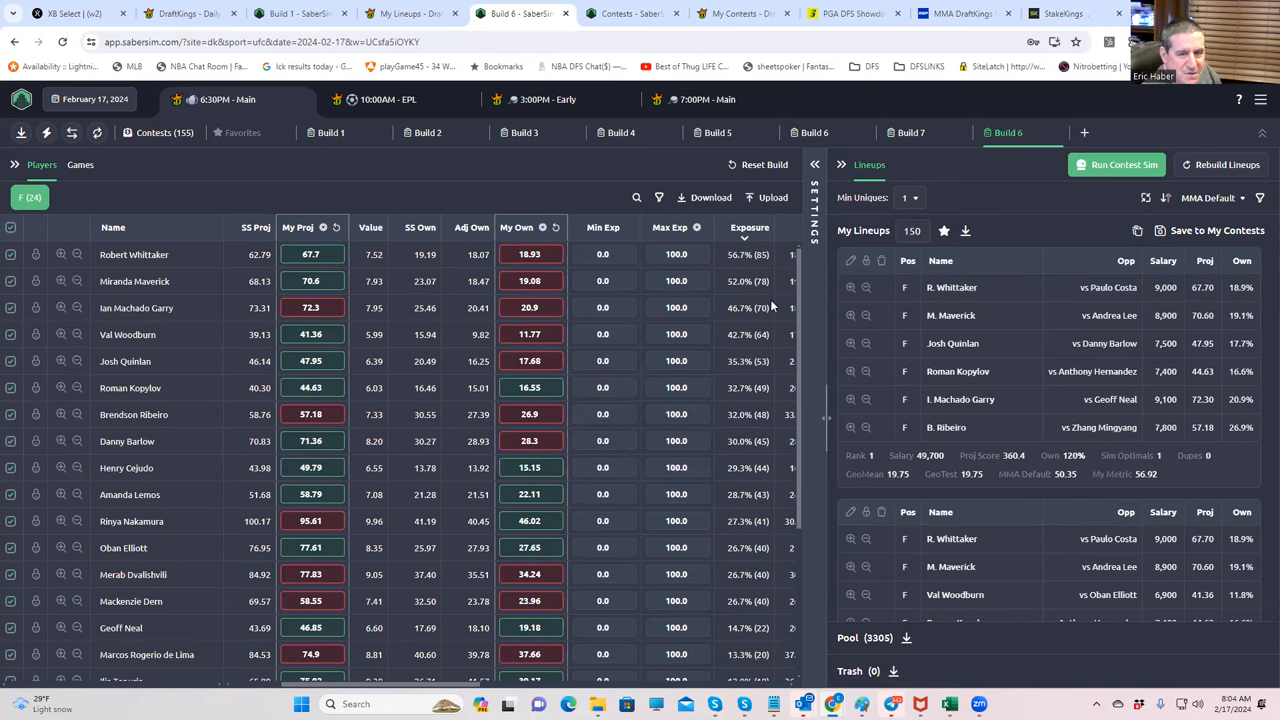
pyautogui.moveTo(692, 270)
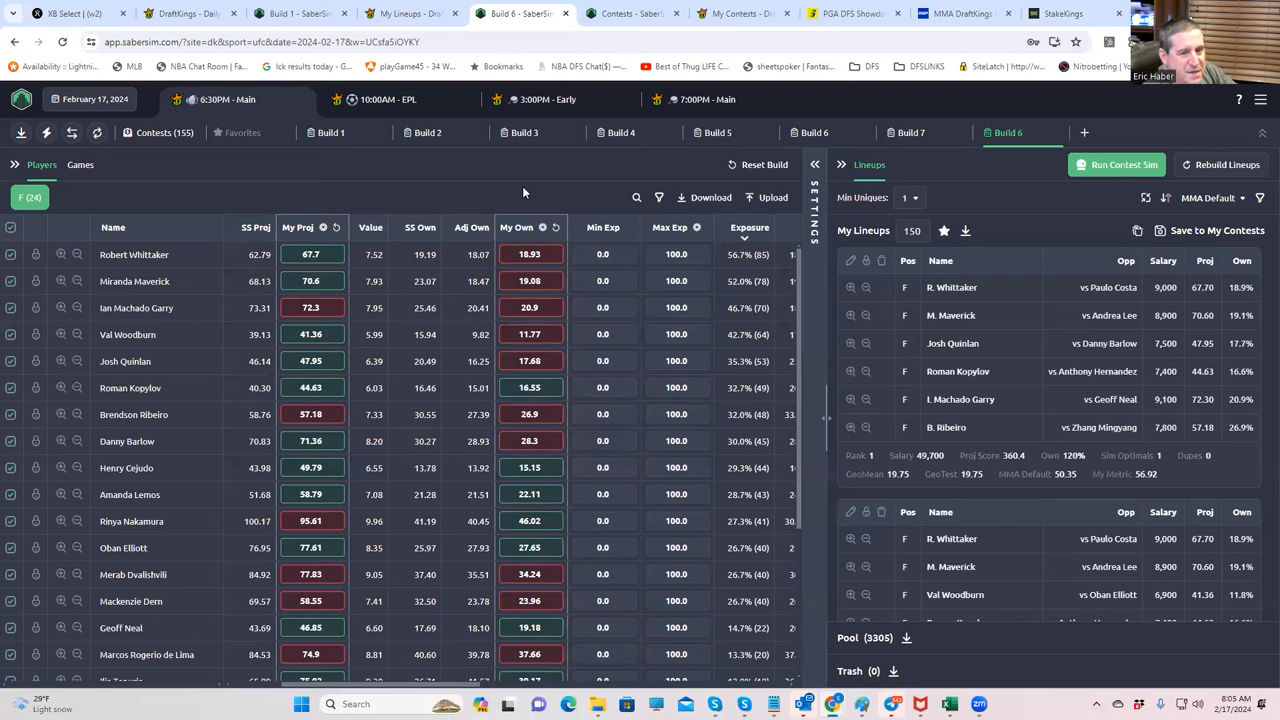
pyautogui.moveTo(604, 228)
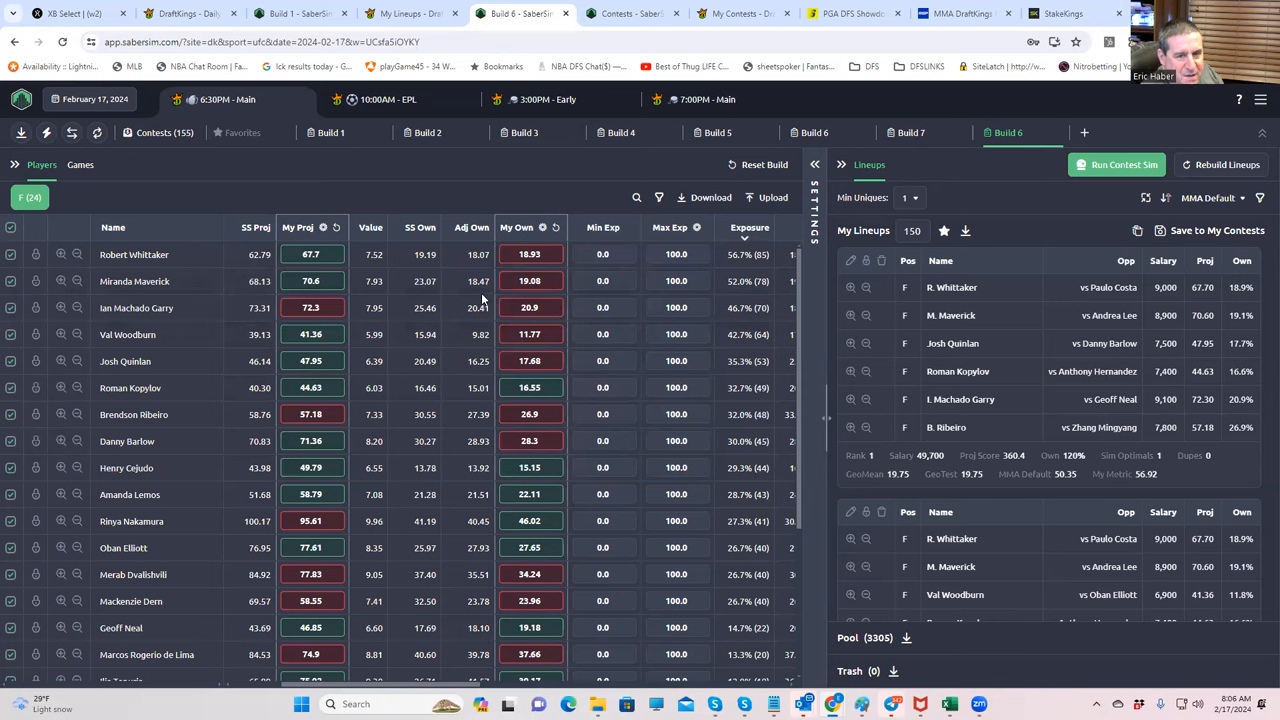
pyautogui.moveTo(876, 232)
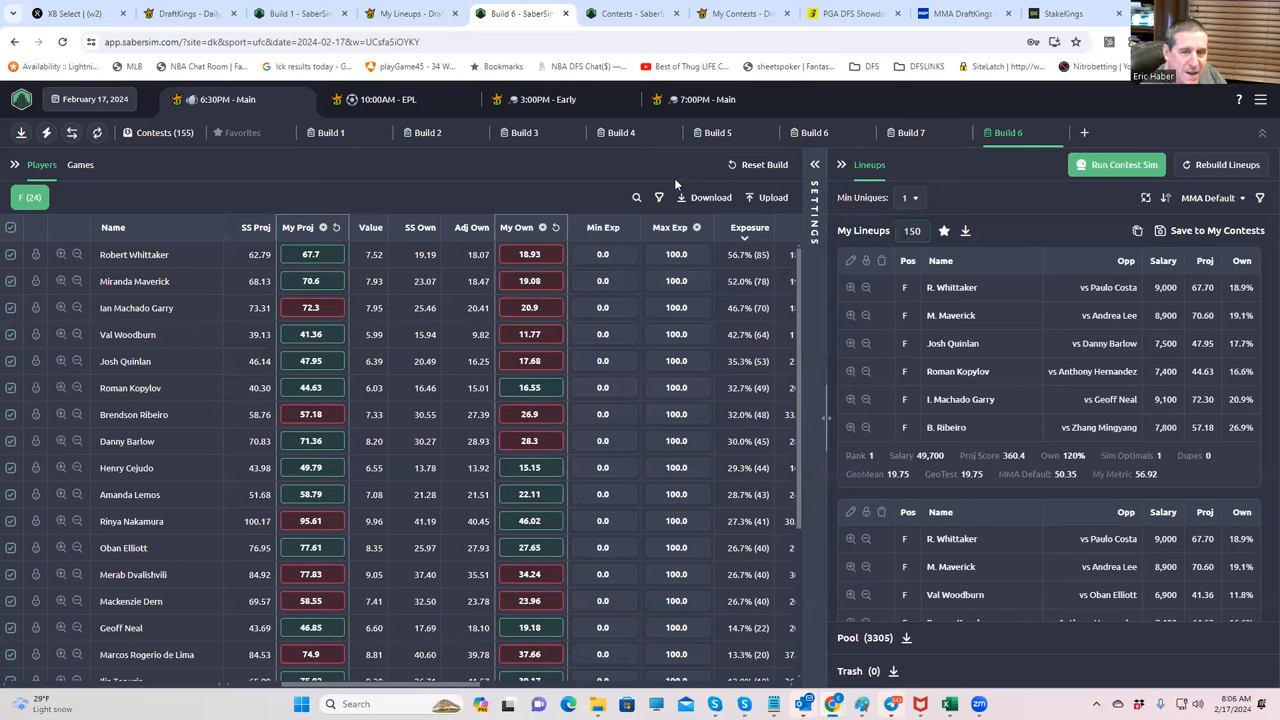
pyautogui.moveTo(1052, 204)
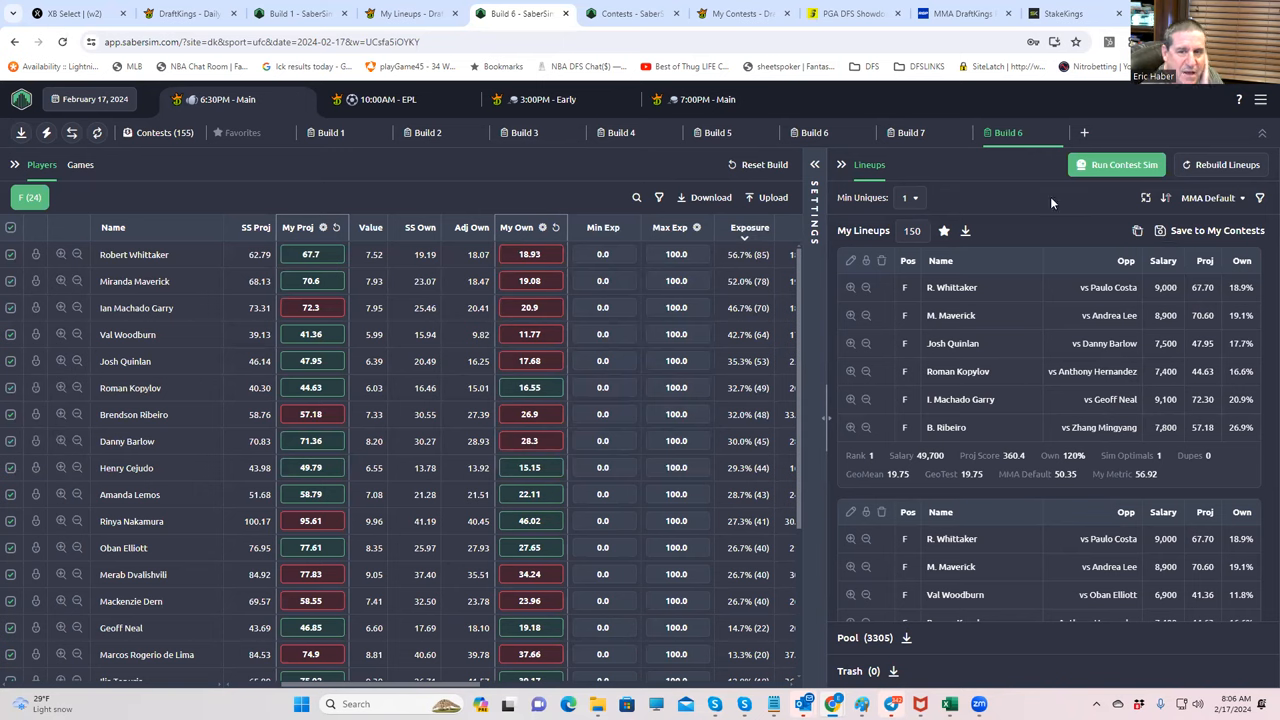
pyautogui.click(1210, 198)
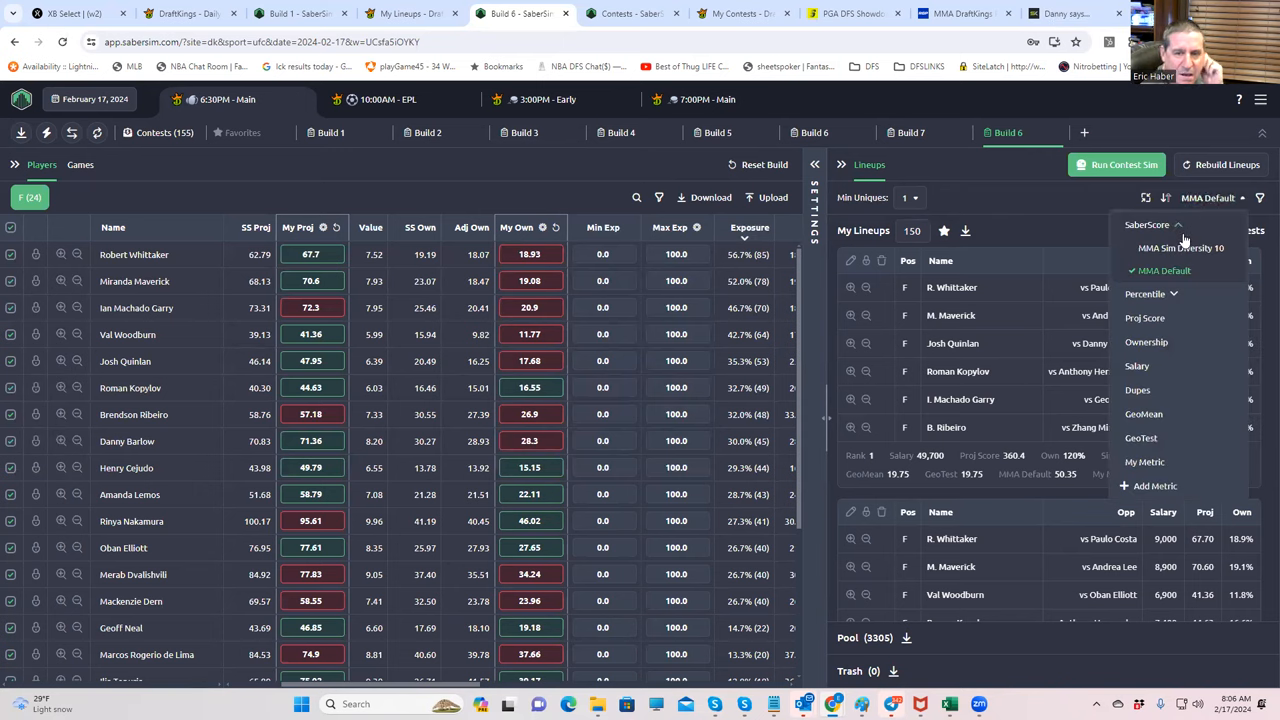
pyautogui.click(1180, 248)
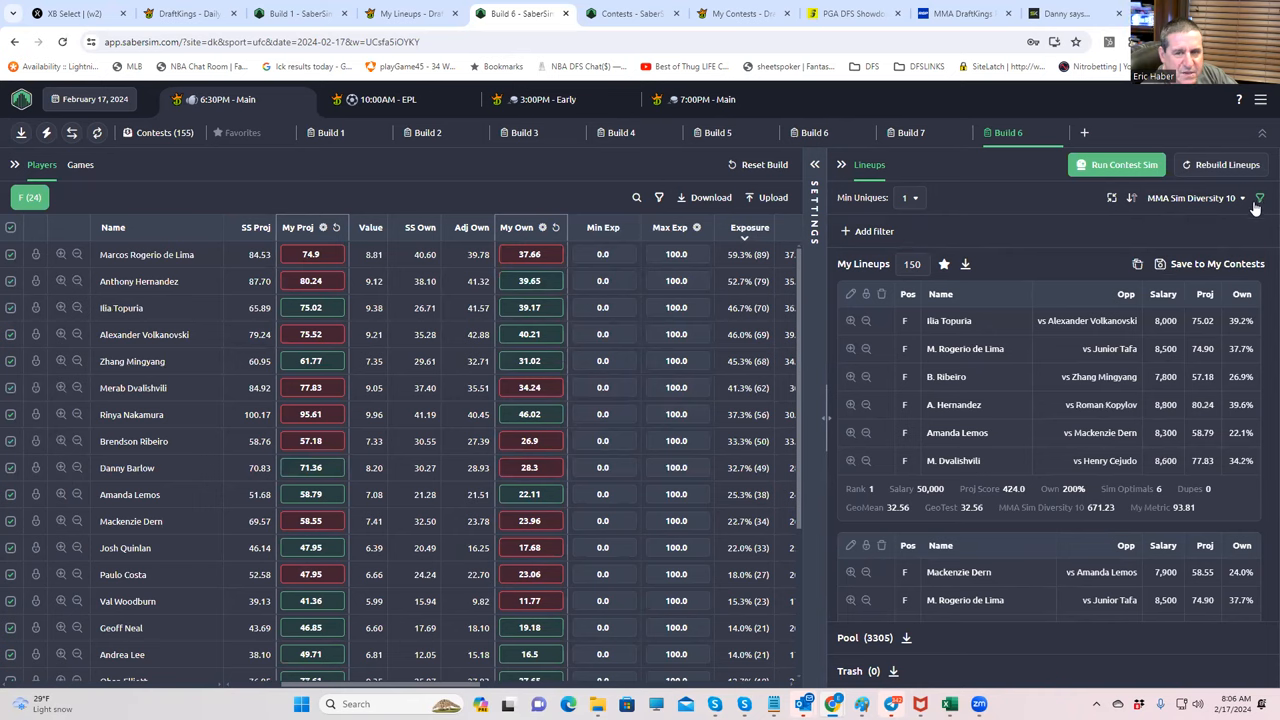
# Step: View the MMA Sim Diversity 10 formula and dismiss it without changes
pyautogui.click(1244, 198)
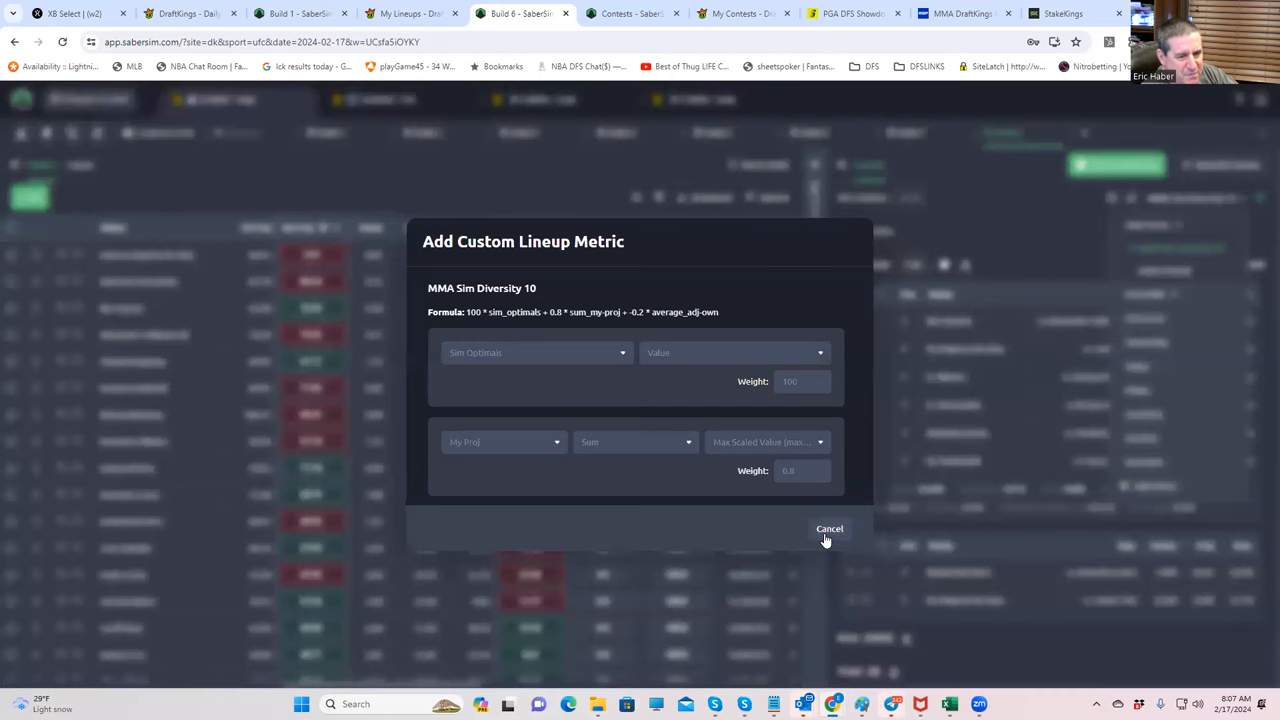
pyautogui.click(828, 528)
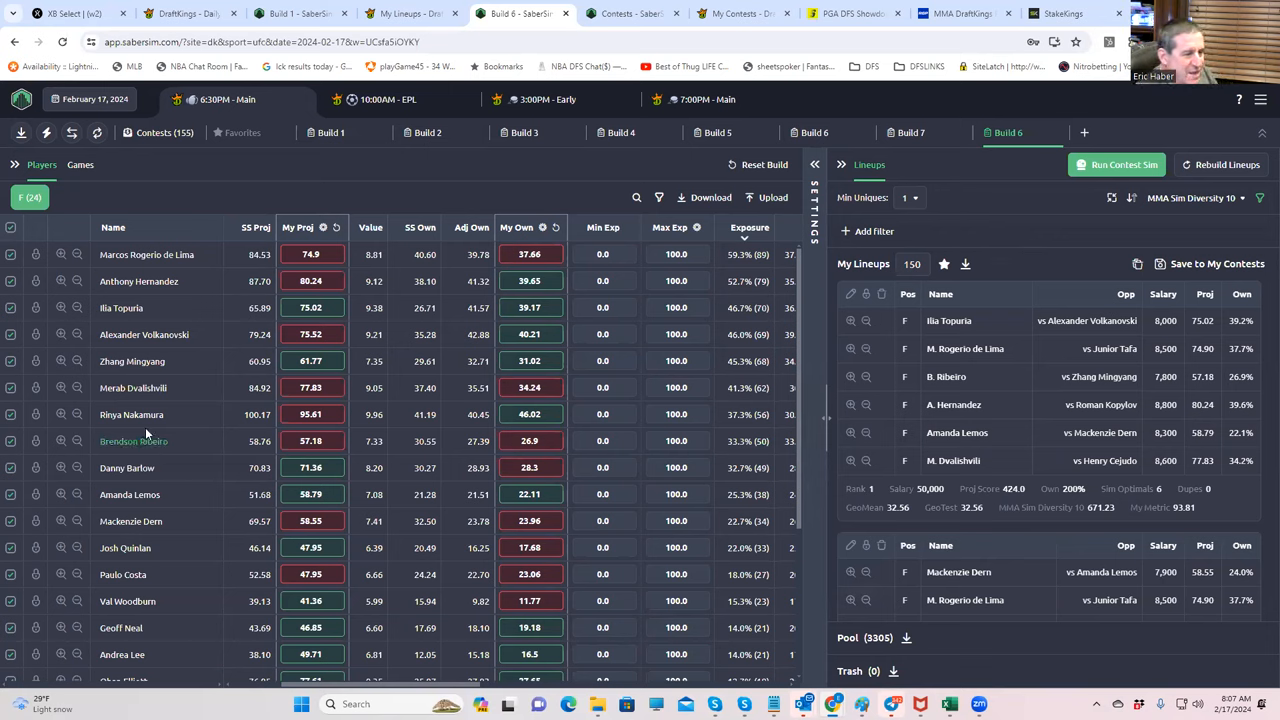
pyautogui.moveTo(698, 492)
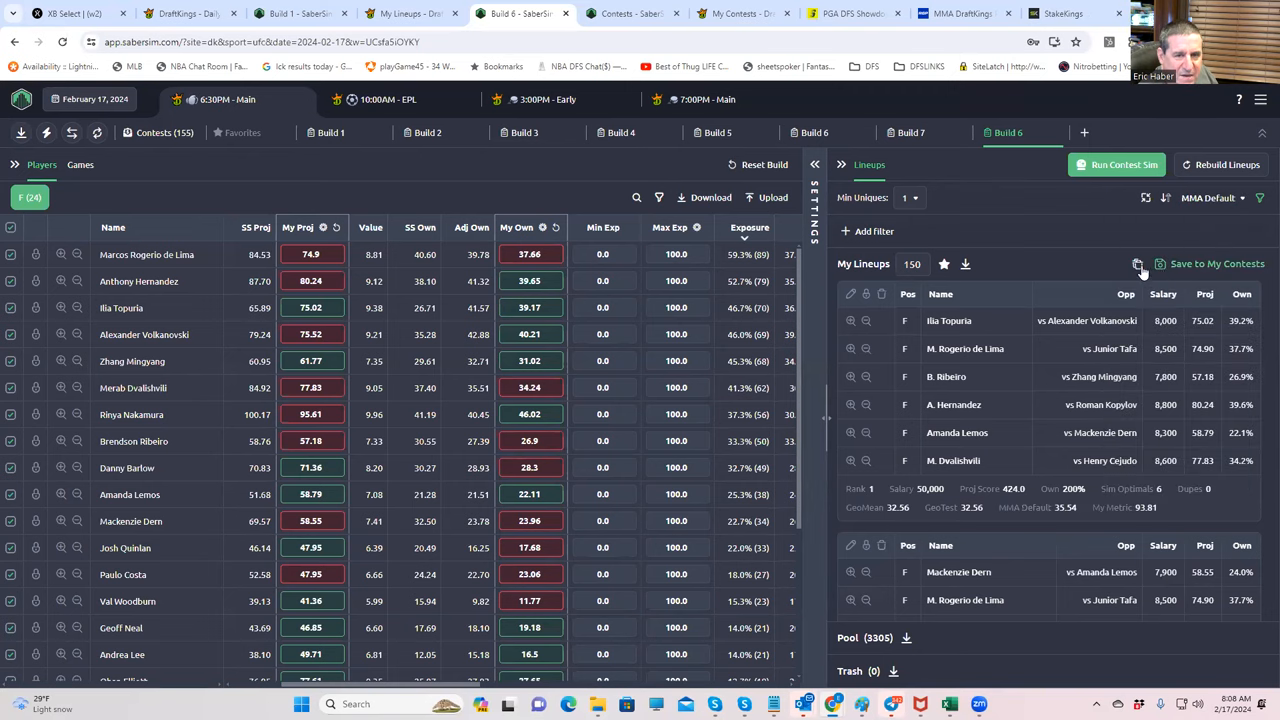
# Step: Sort by MMA Default, require Min Uniques 2, and set My Lineups count to 33
pyautogui.click(1138, 264)
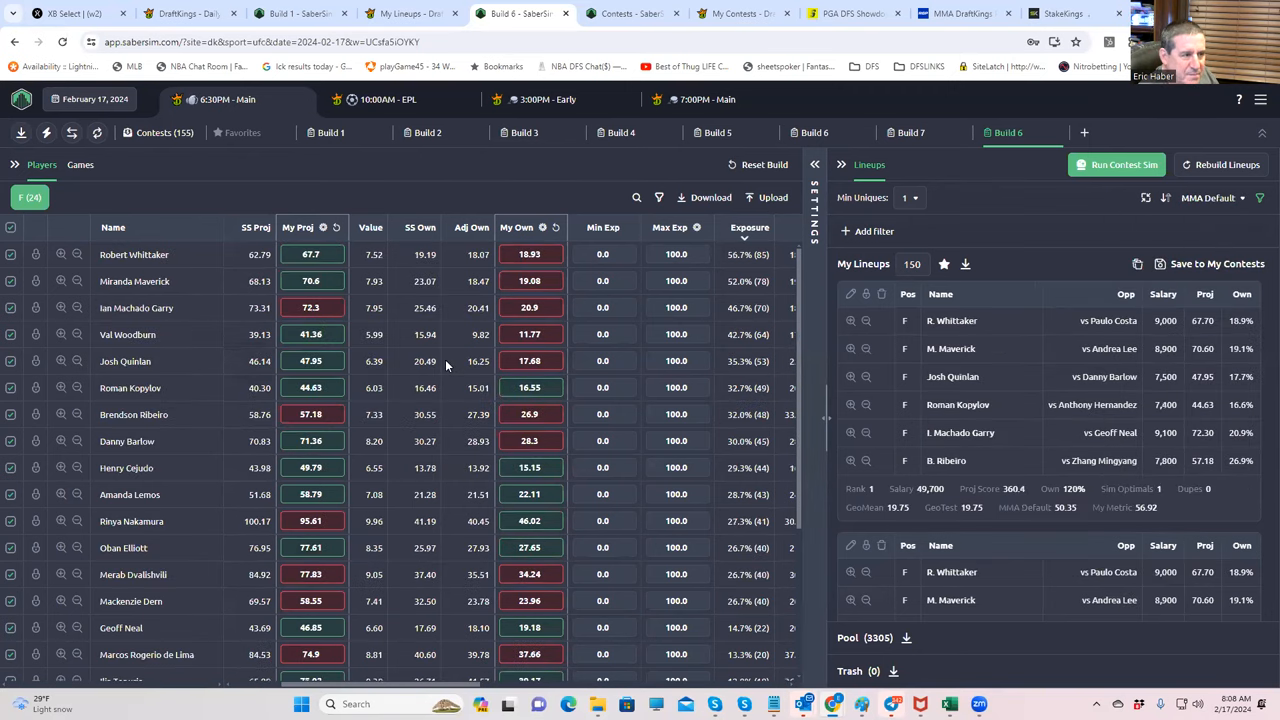
pyautogui.click(918, 198)
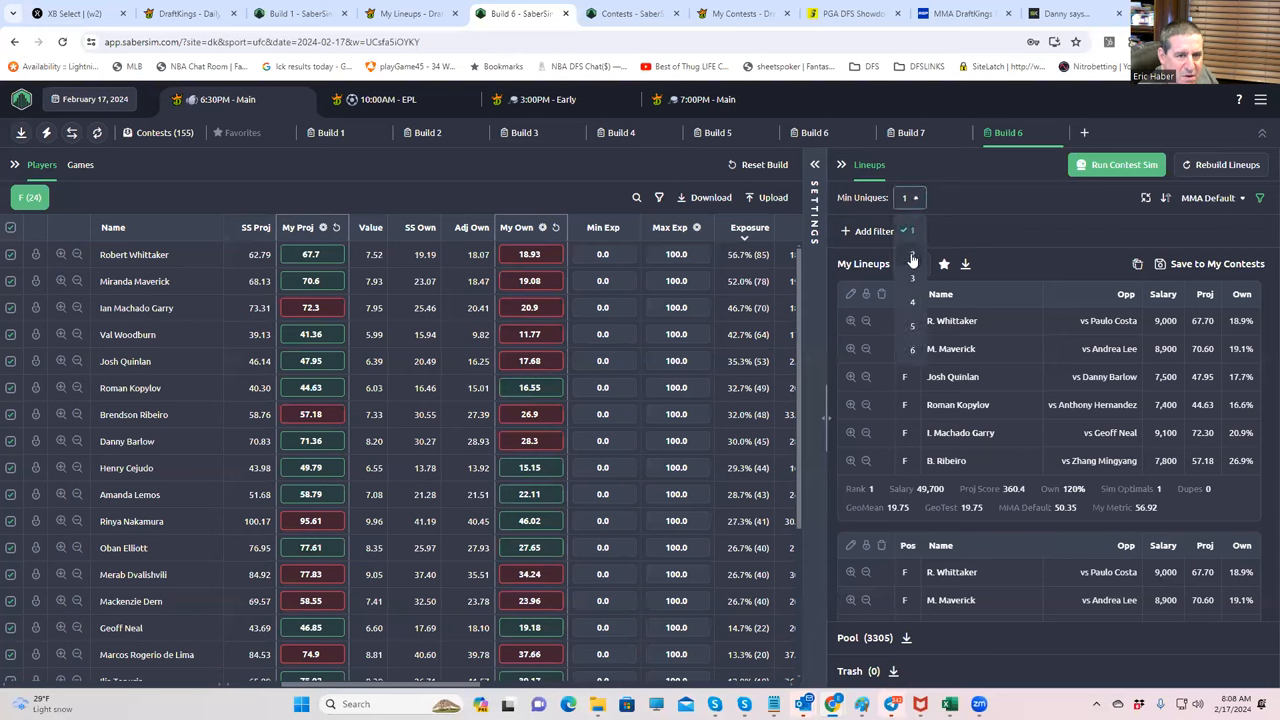
pyautogui.click(920, 198)
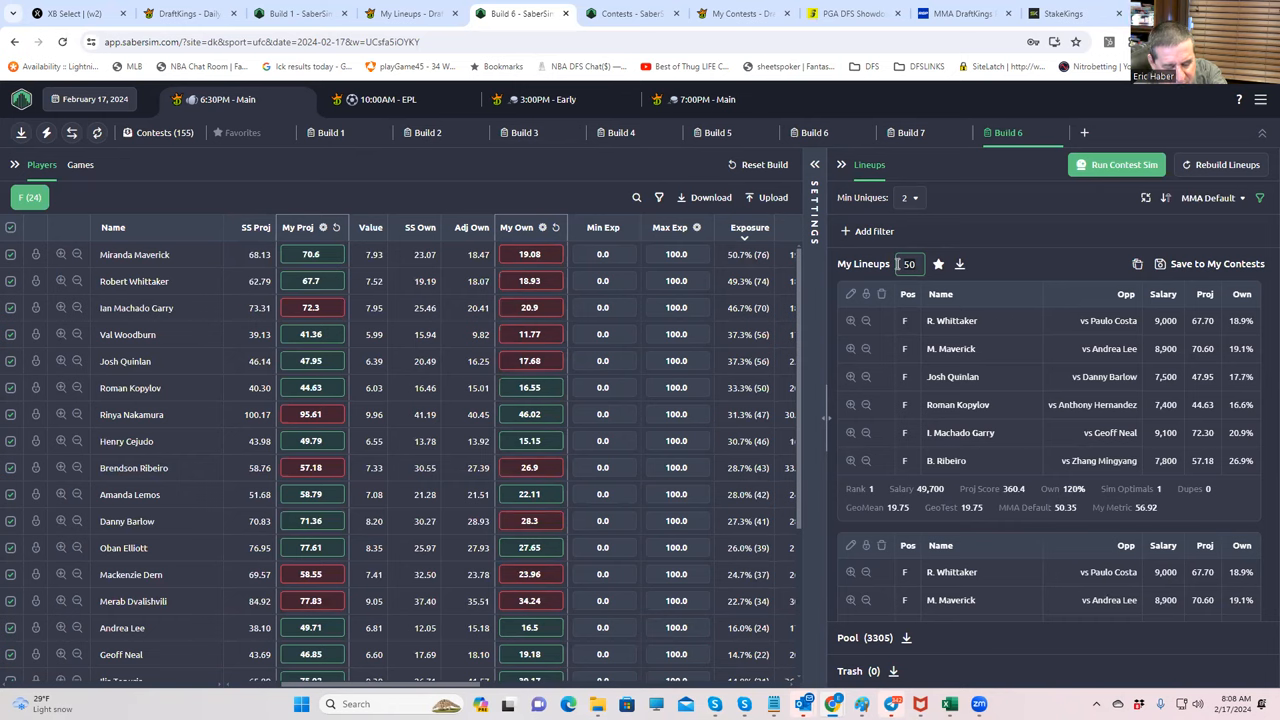
pyautogui.write('33')
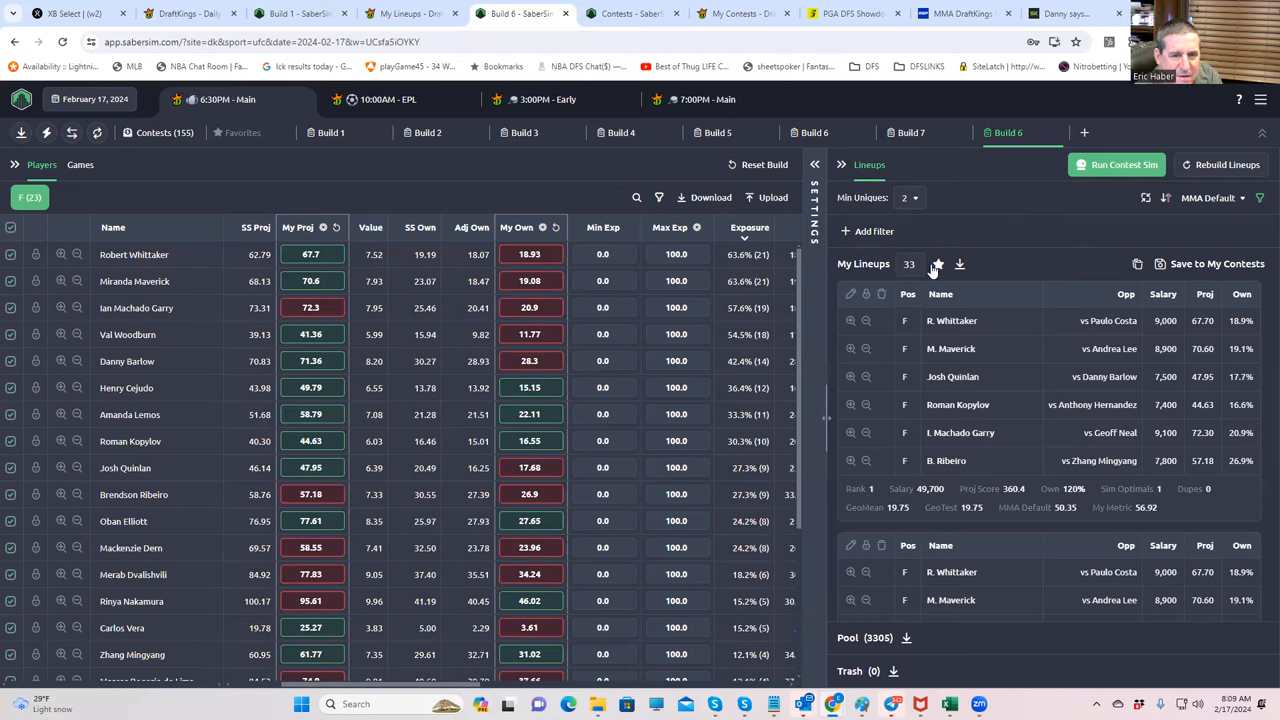
pyautogui.moveTo(936, 264)
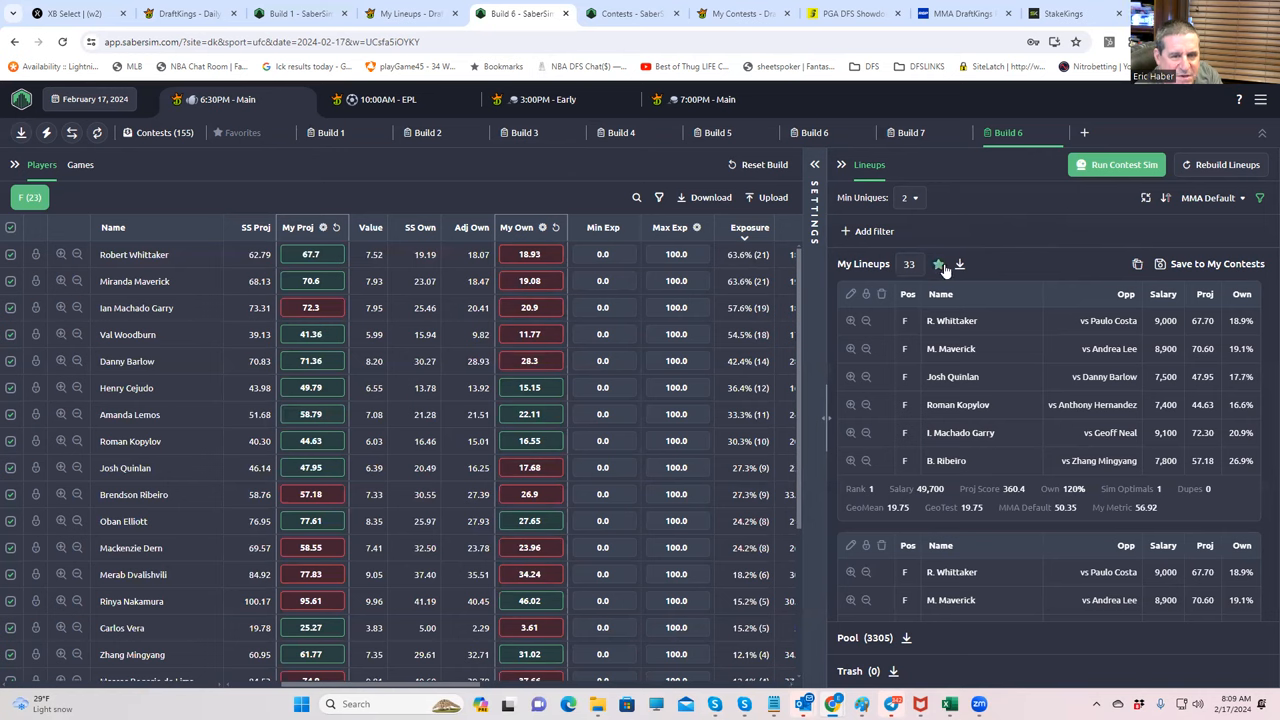
pyautogui.moveTo(940, 264)
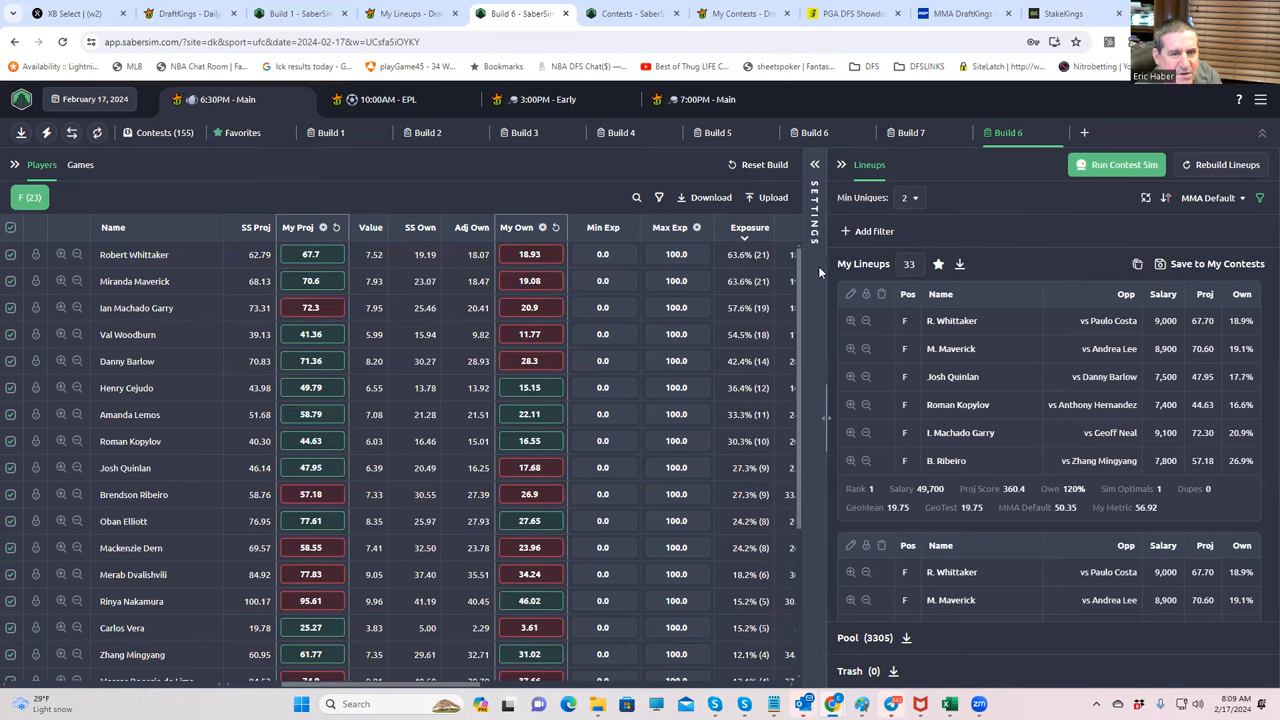
# Step: Rank lineups by MMA Sim Diversity 10 and switch to Favorites, now holding 66 lineups
pyautogui.click(1212, 198)
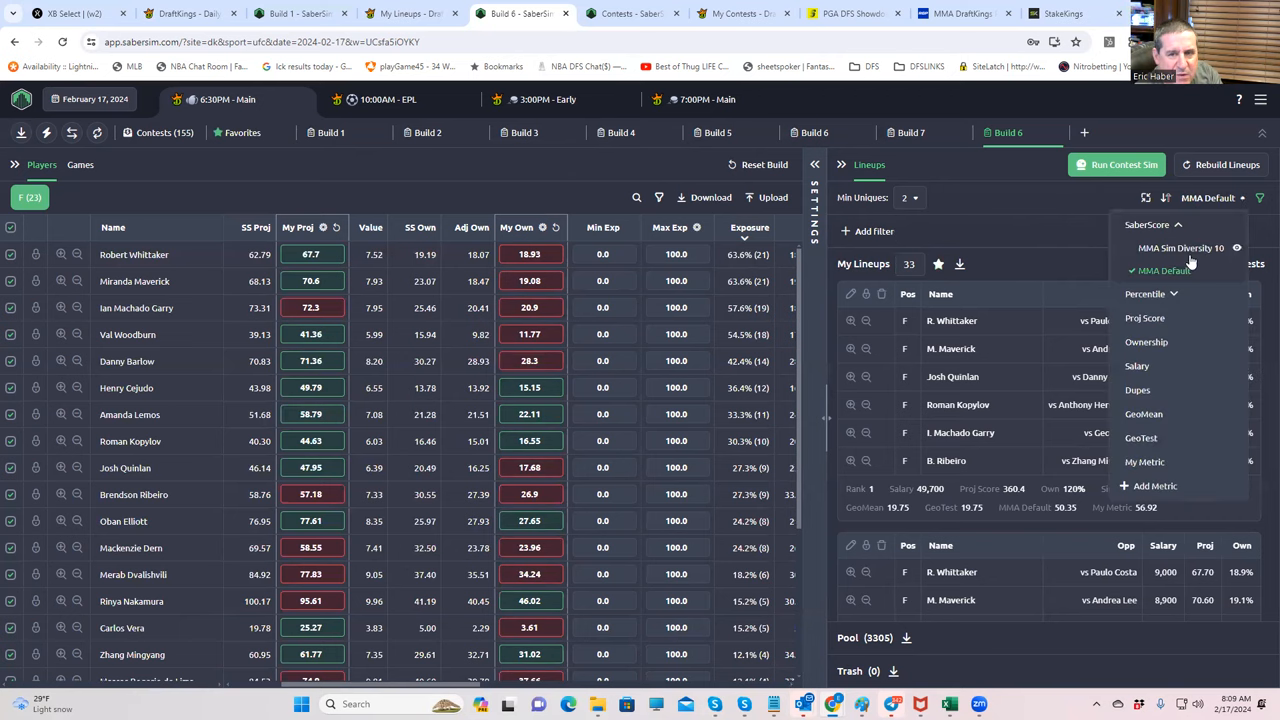
pyautogui.click(1180, 248)
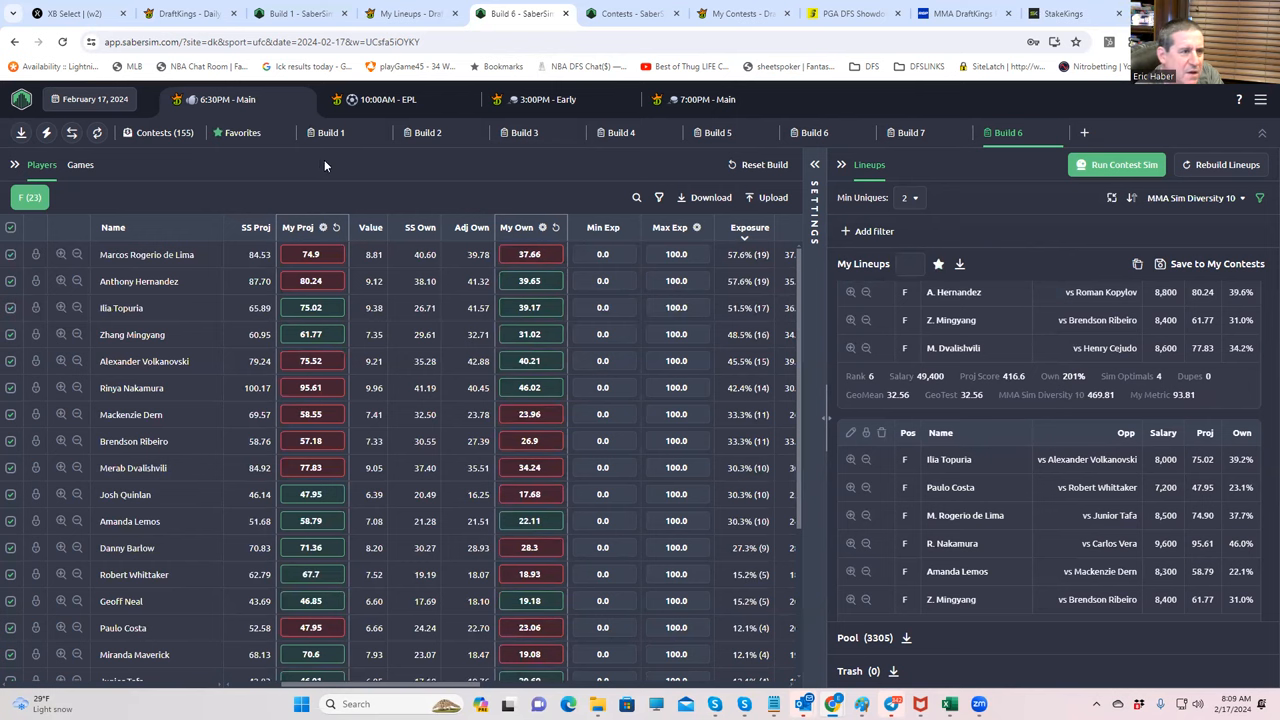
pyautogui.click(242, 132)
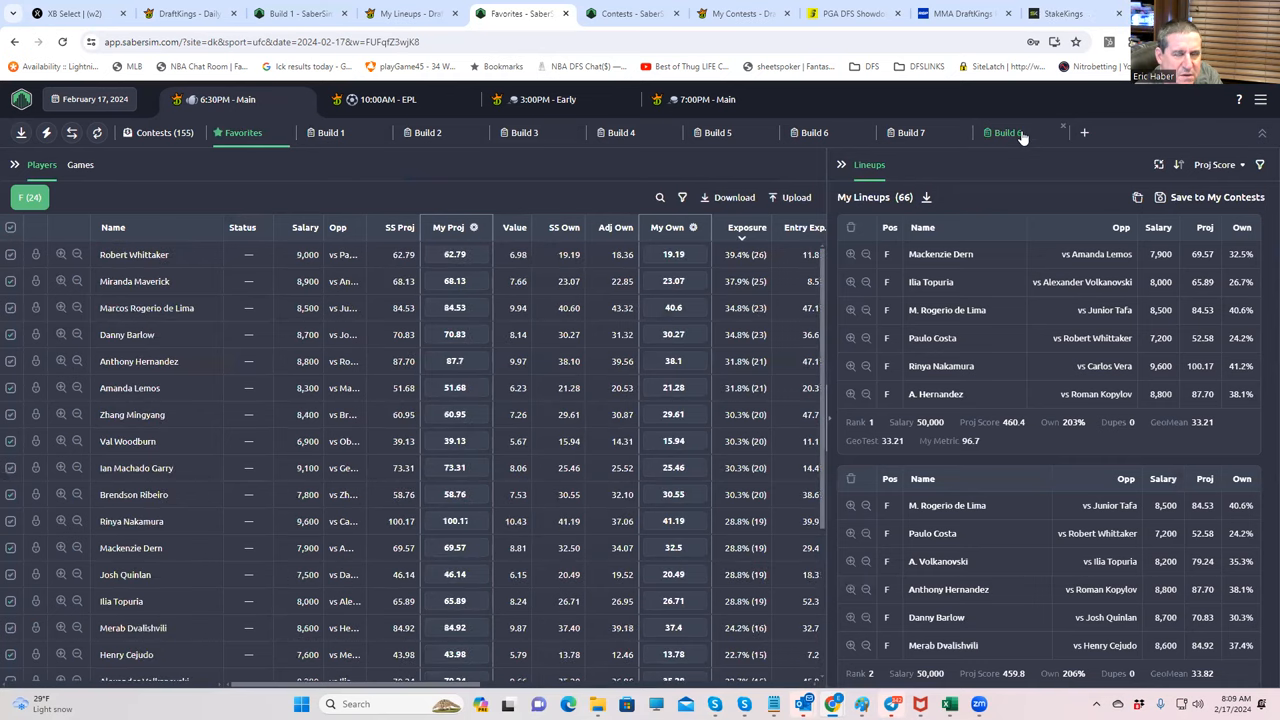
# Step: Set the UFC $750K UFC 298 Special contest sim's field lineups to Build 6 and save settings
pyautogui.click(1008, 132)
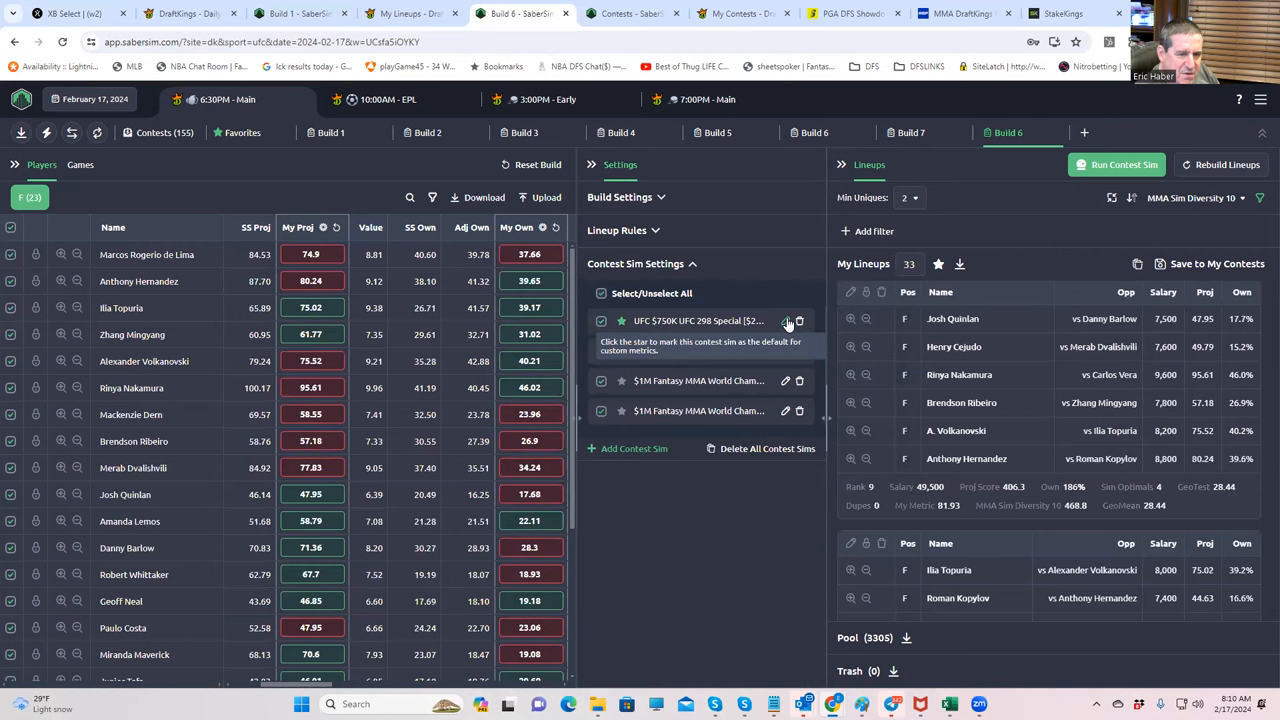
pyautogui.click(786, 320)
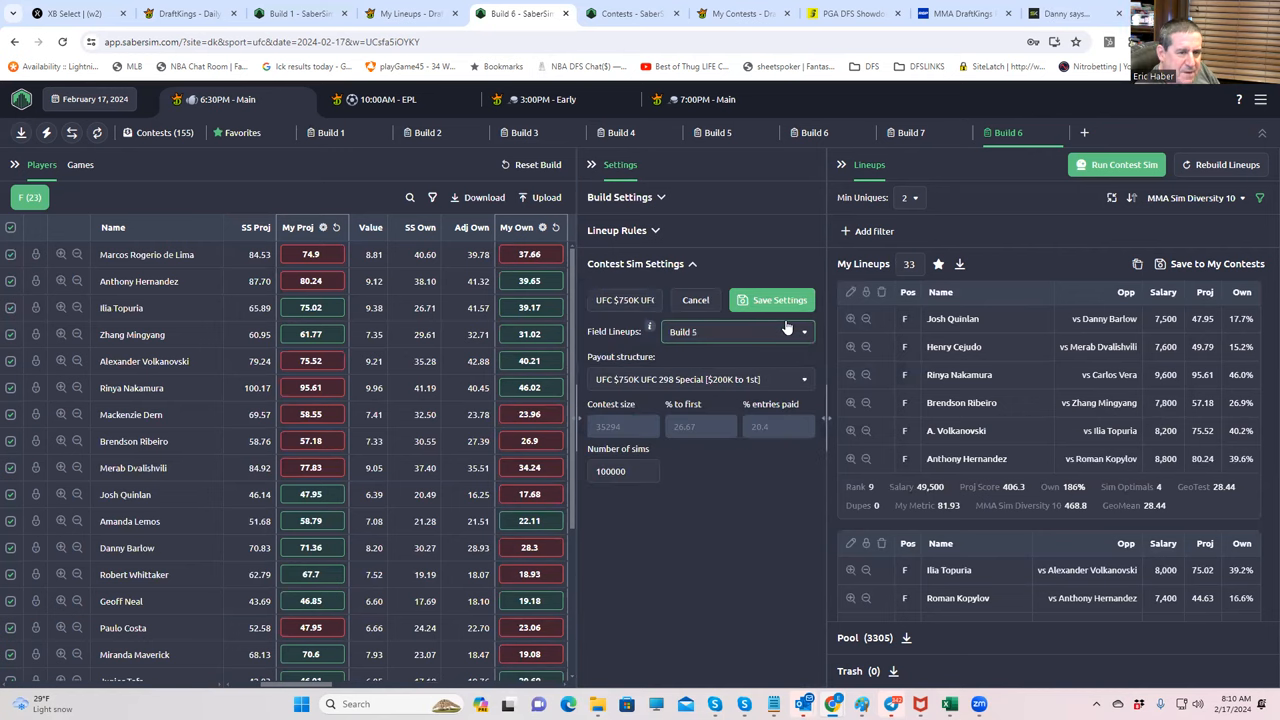
pyautogui.click(736, 332)
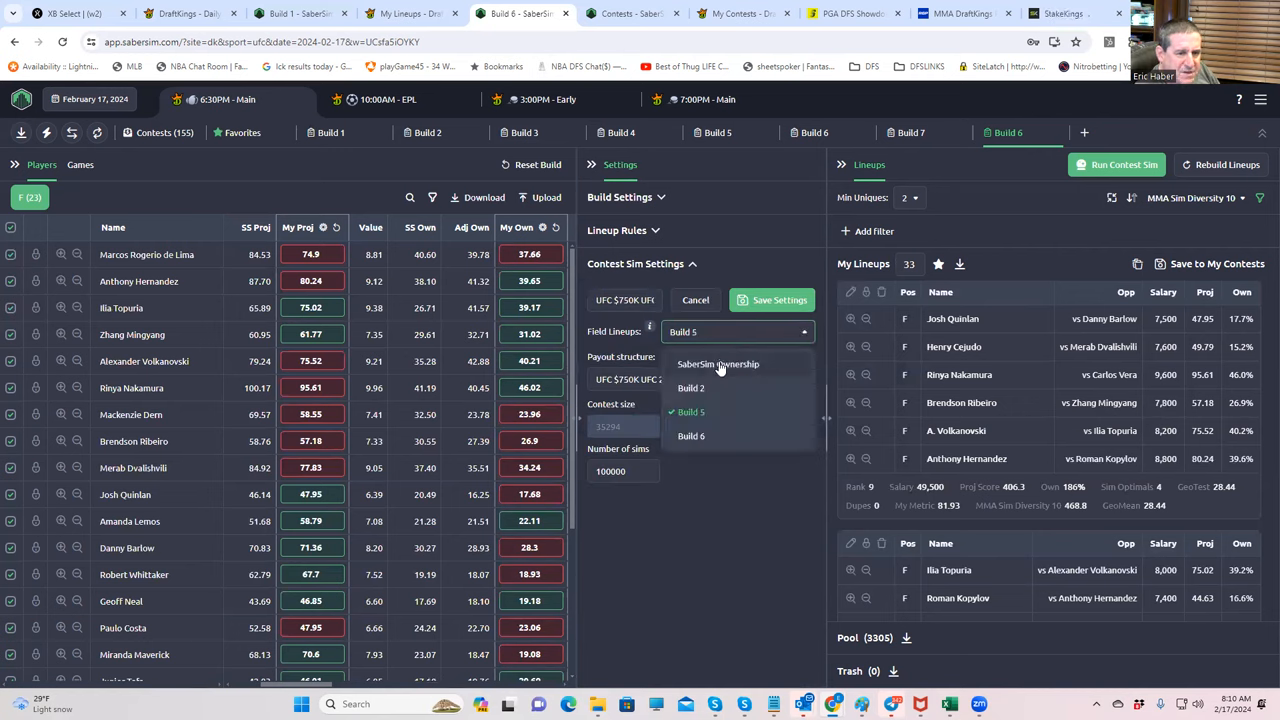
pyautogui.click(718, 364)
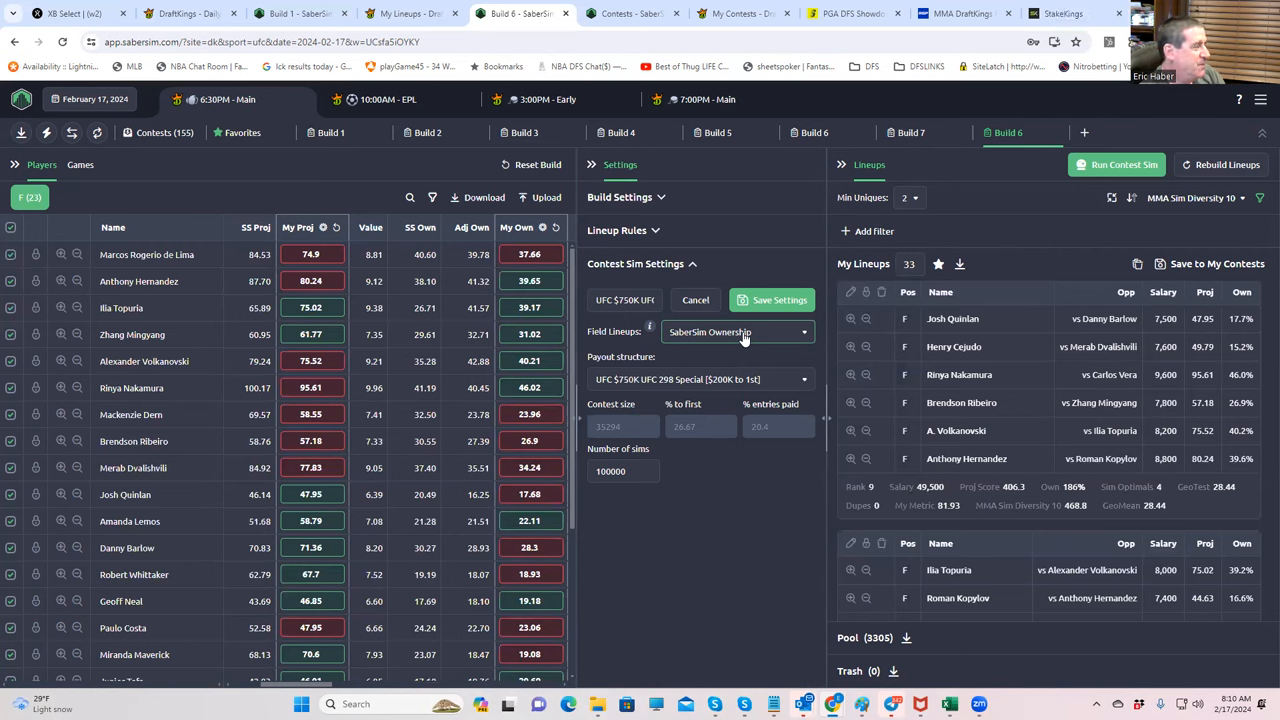
pyautogui.moveTo(692, 344)
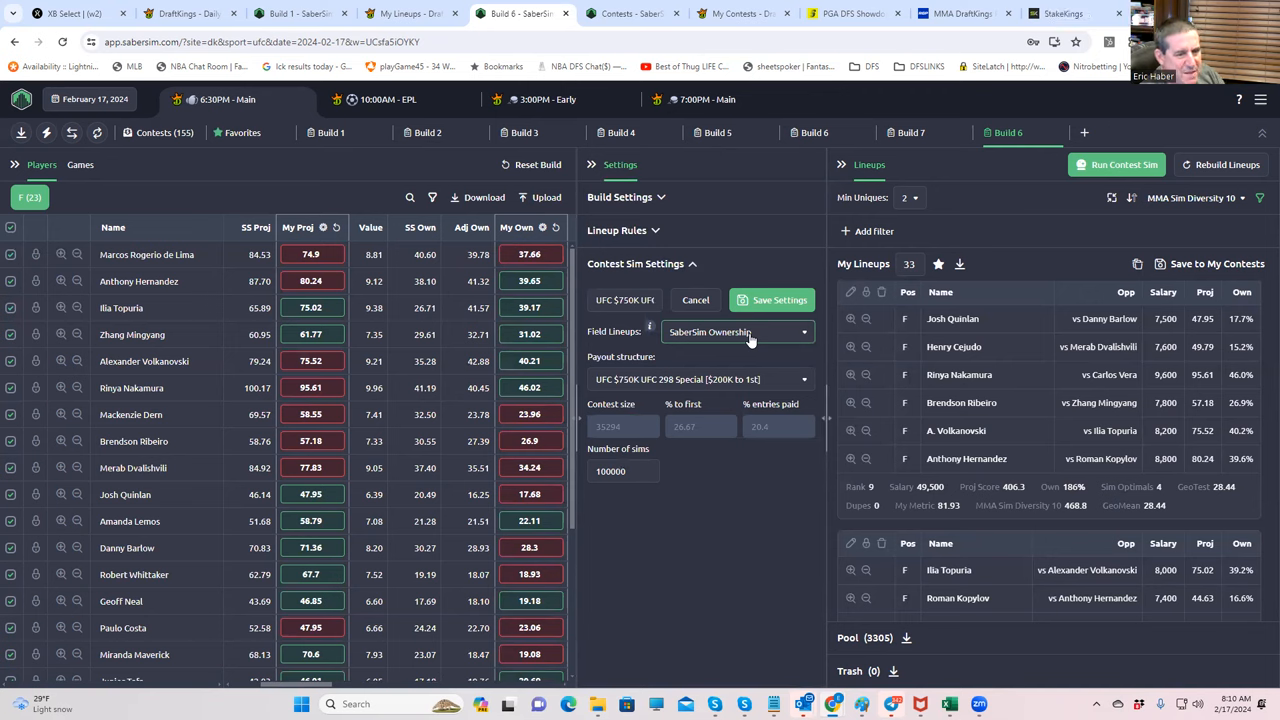
pyautogui.click(736, 332)
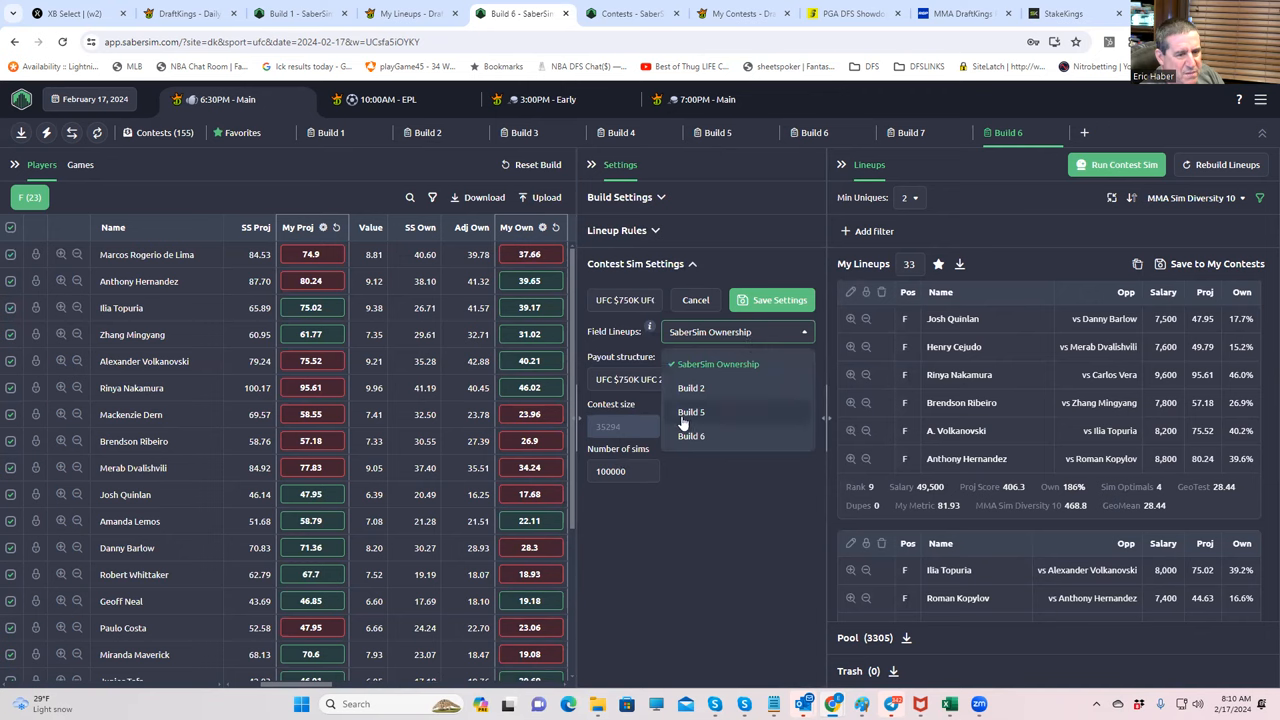
pyautogui.click(692, 436)
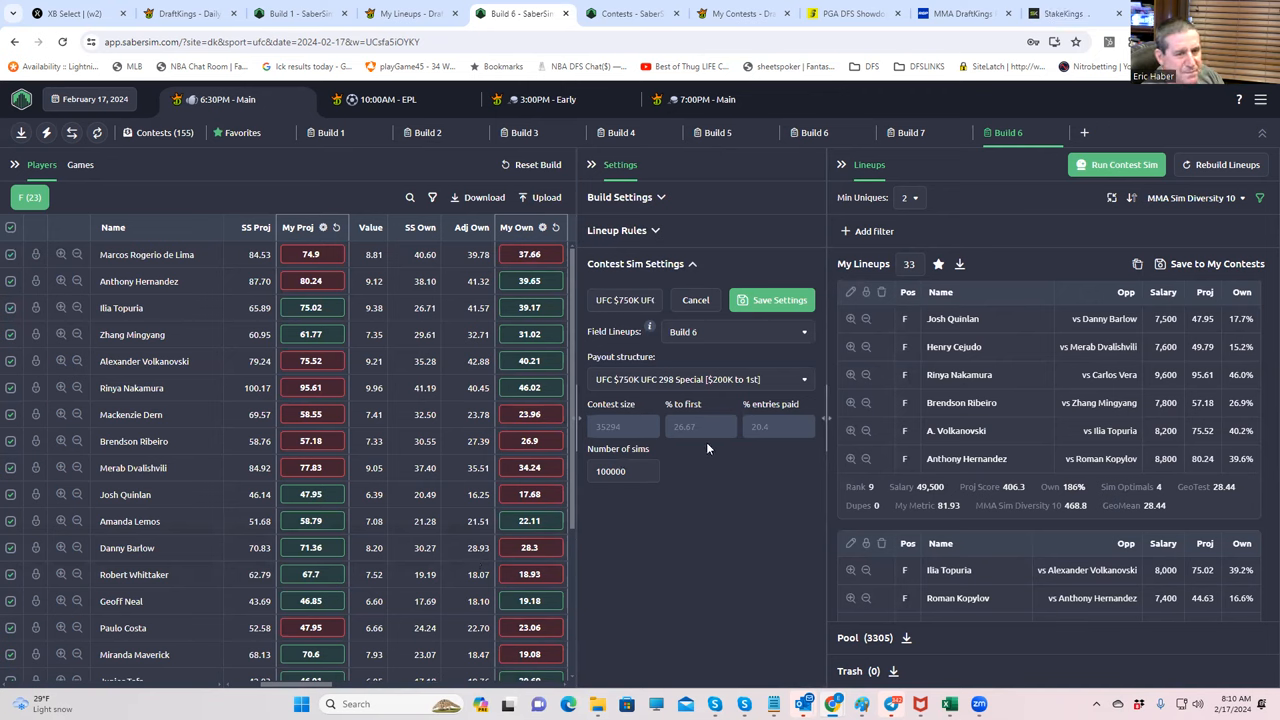
pyautogui.moveTo(760, 348)
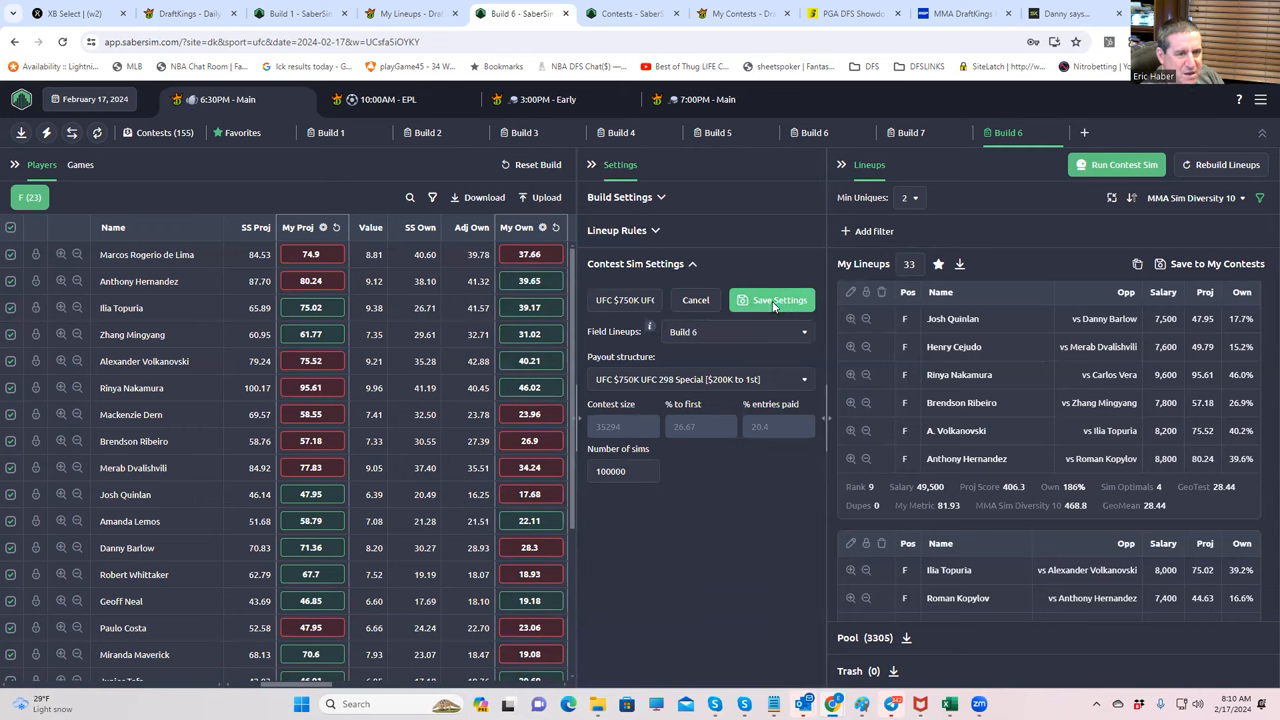
pyautogui.click(772, 300)
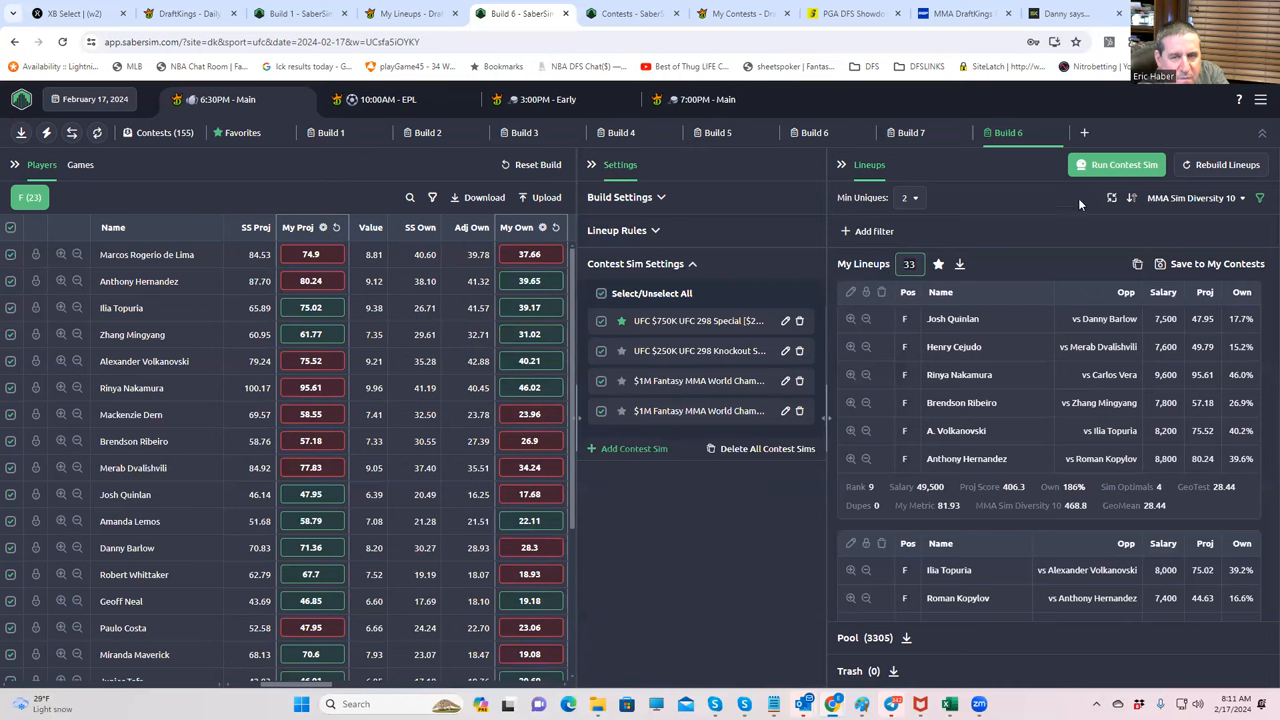
# Step: Run the contest sim on Build 6 and set the My Lineups count to 50
pyautogui.click(1116, 164)
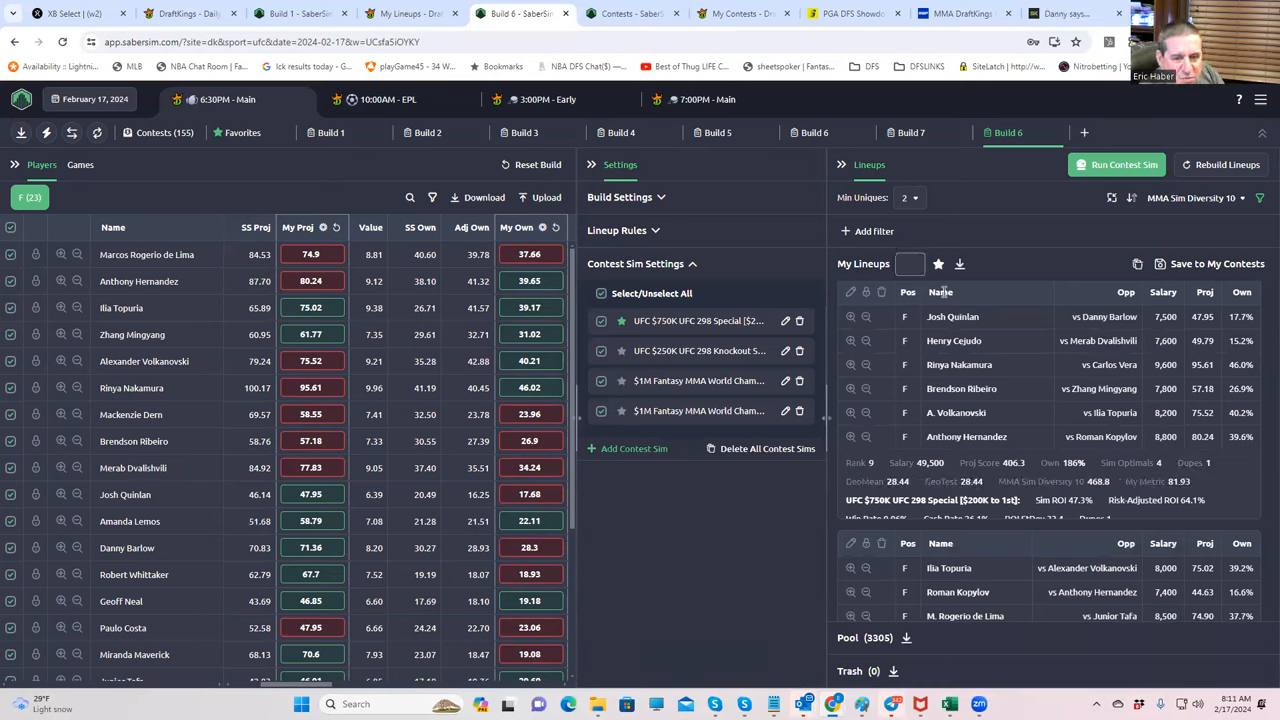
pyautogui.scroll(-3)
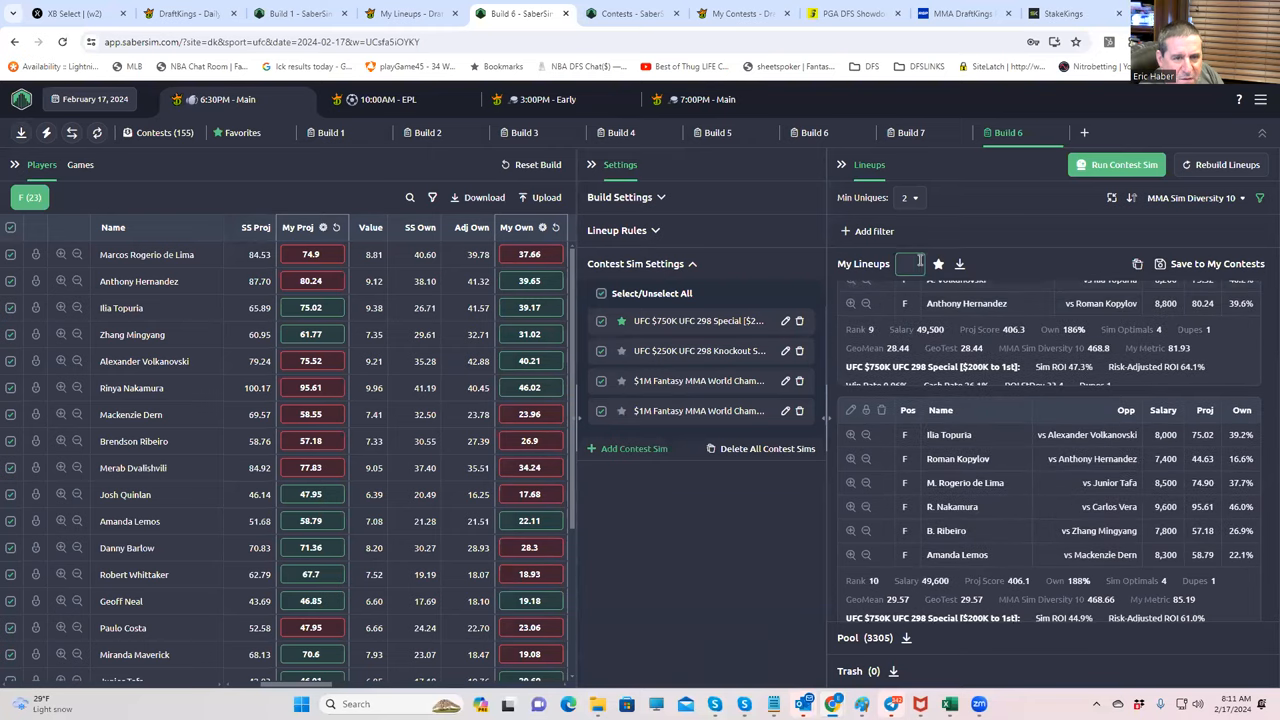
pyautogui.write('50')
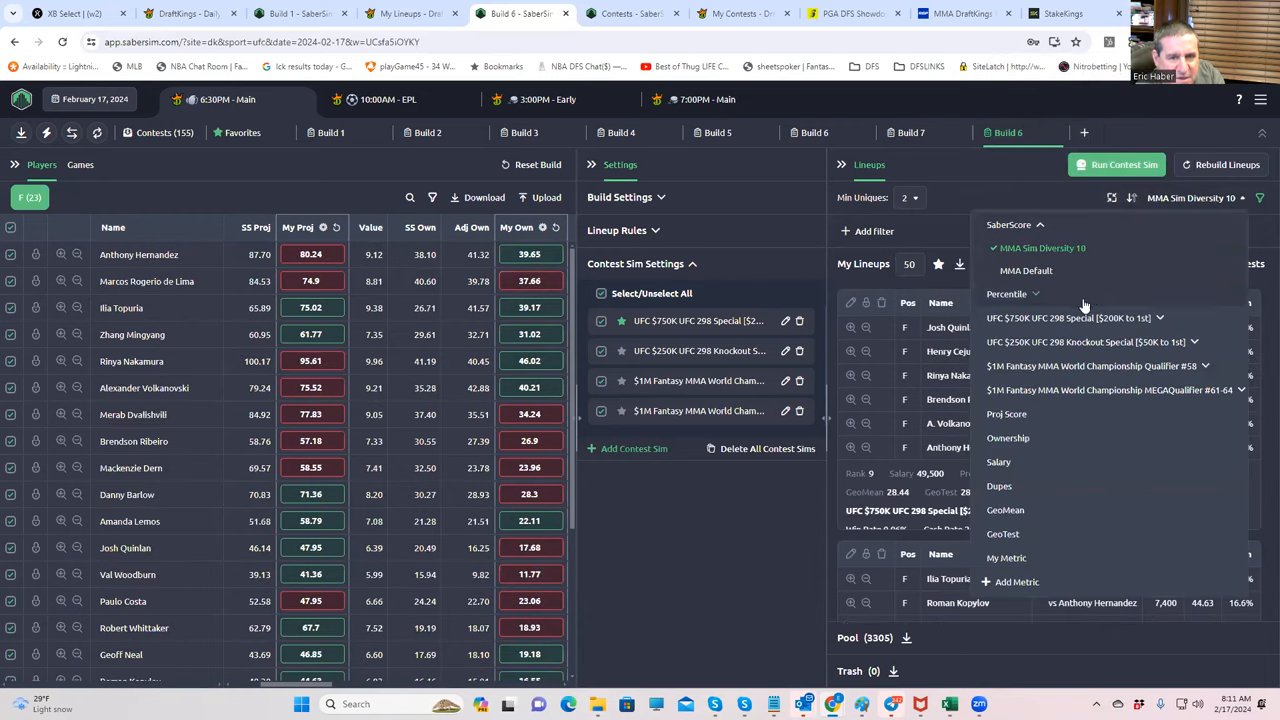
# Step: Rank lineups by the UFC $750K UFC 298 Special sim and view Favorites with 108 lineups
pyautogui.click(1082, 318)
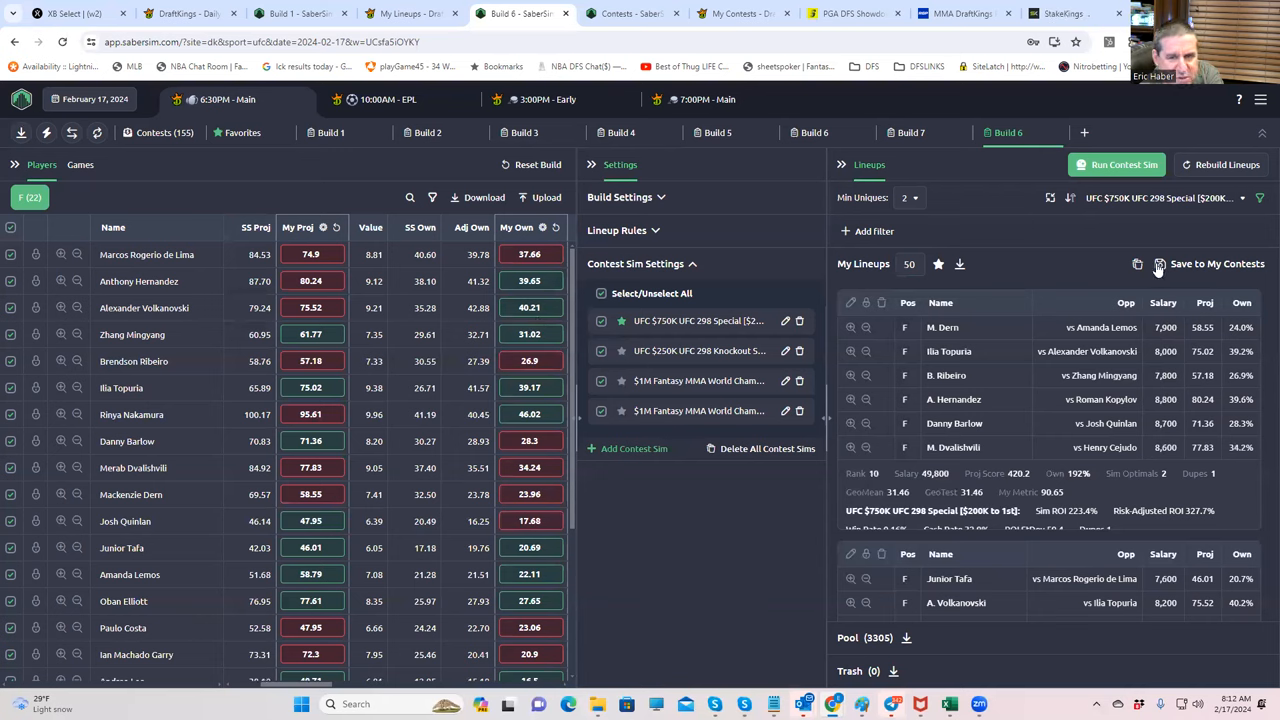
pyautogui.moveTo(938, 266)
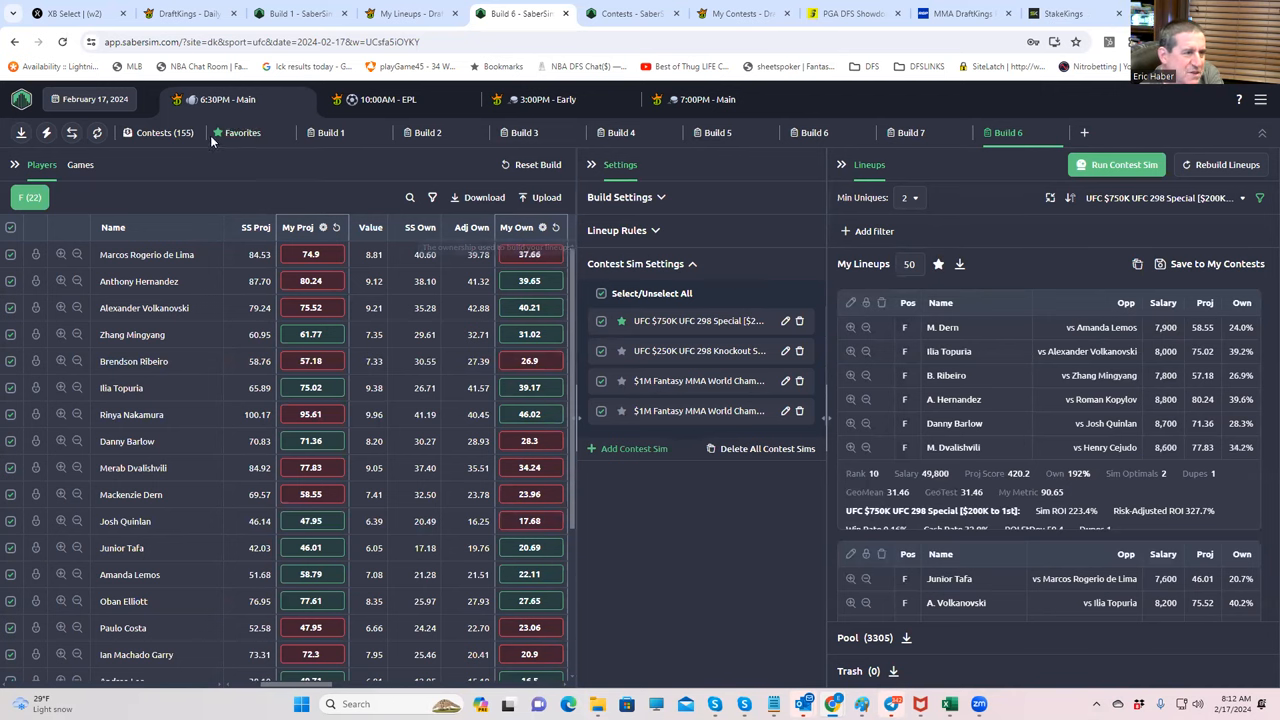
pyautogui.click(240, 132)
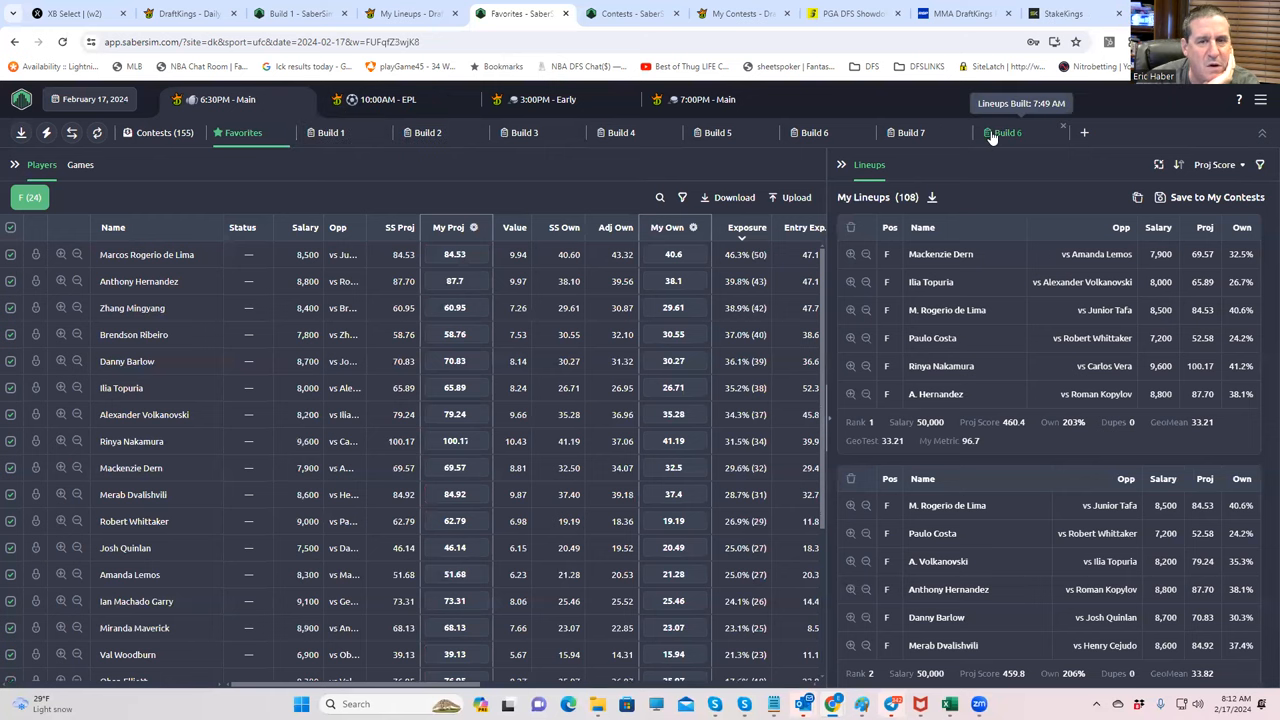
# Step: Return to the Build 6 tab showing its 50 sim-ranked lineups
pyautogui.click(1008, 132)
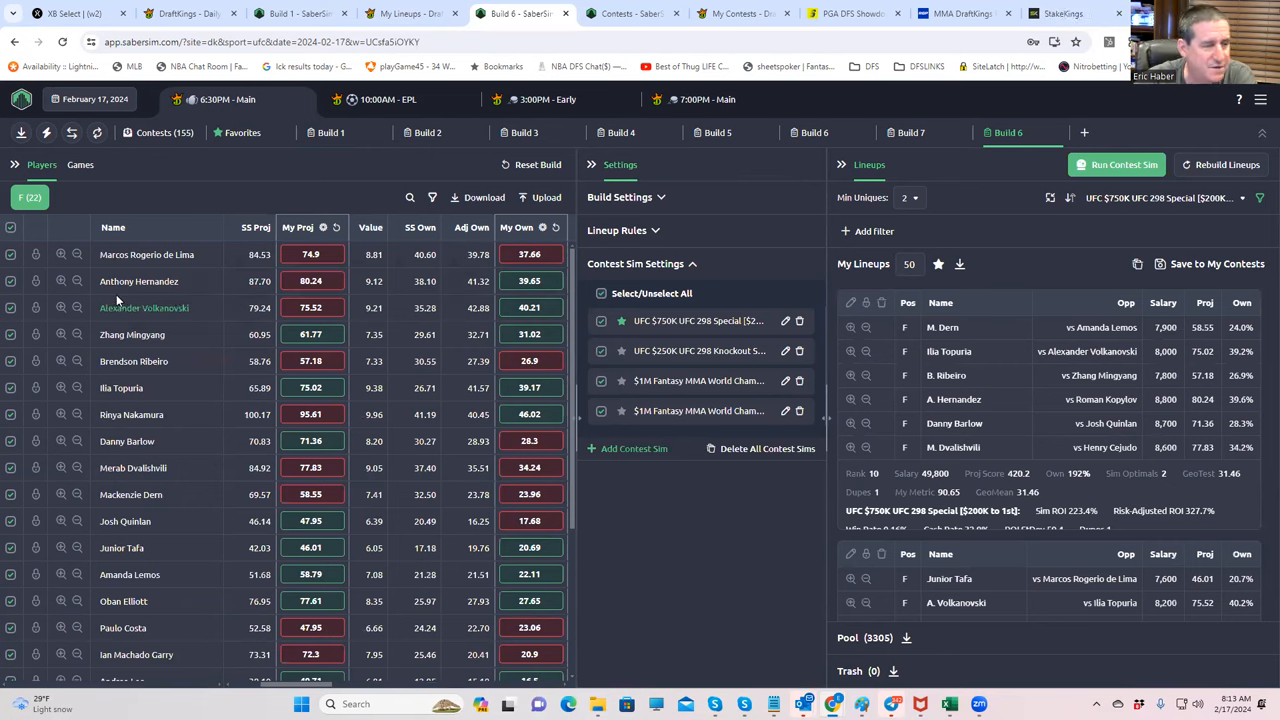
pyautogui.moveTo(44, 286)
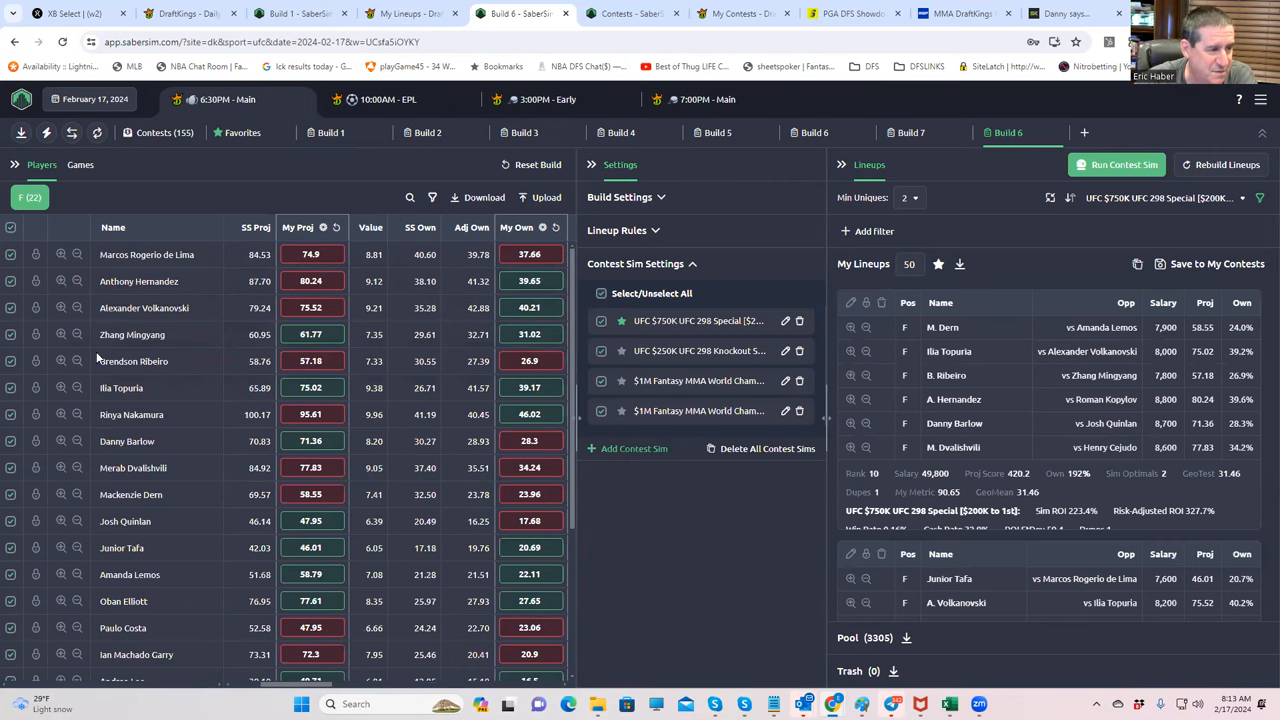
# Step: Exclude several lower fighters from Build 6's player pool and review the updated lineup preview
pyautogui.scroll(-3)
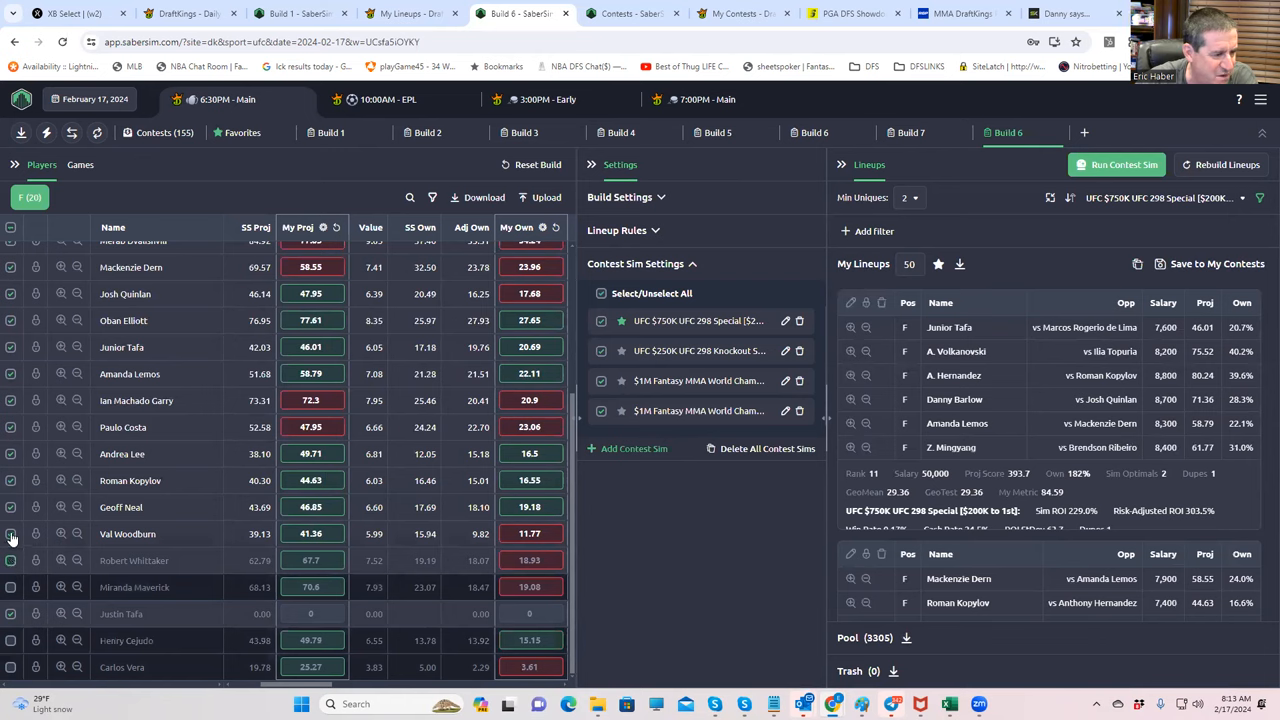
pyautogui.click(12, 534)
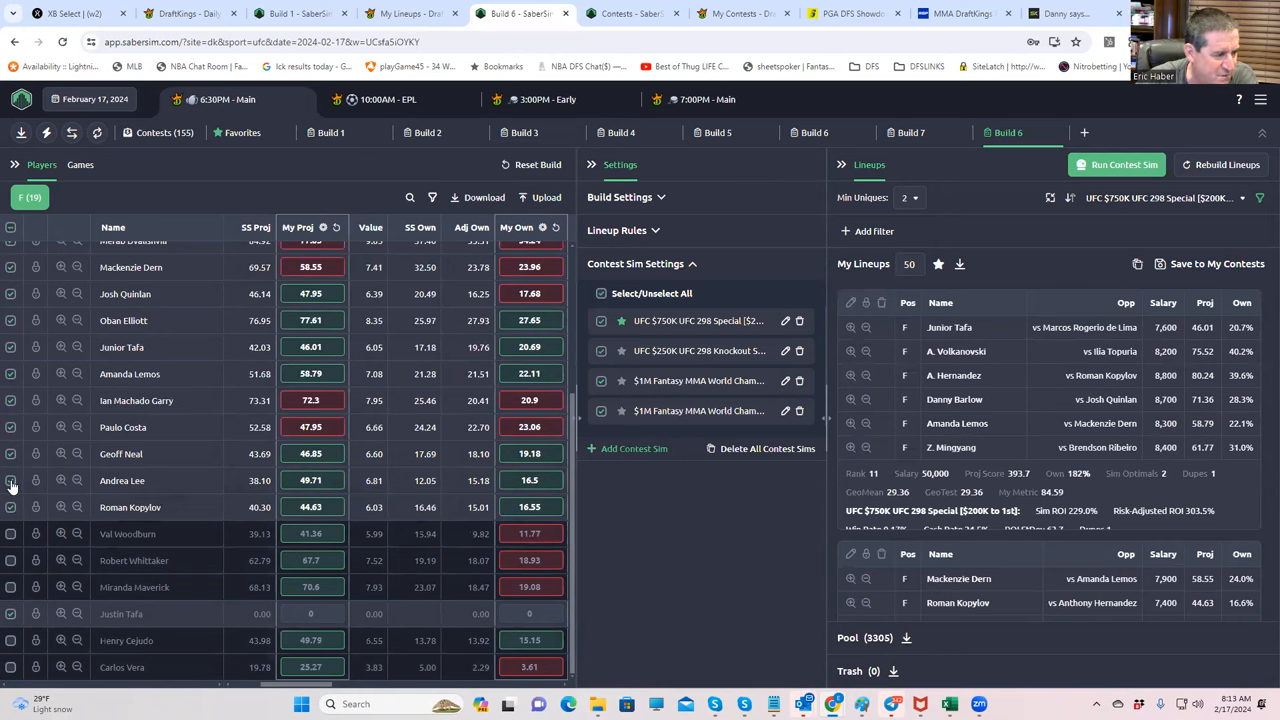
pyautogui.click(14, 480)
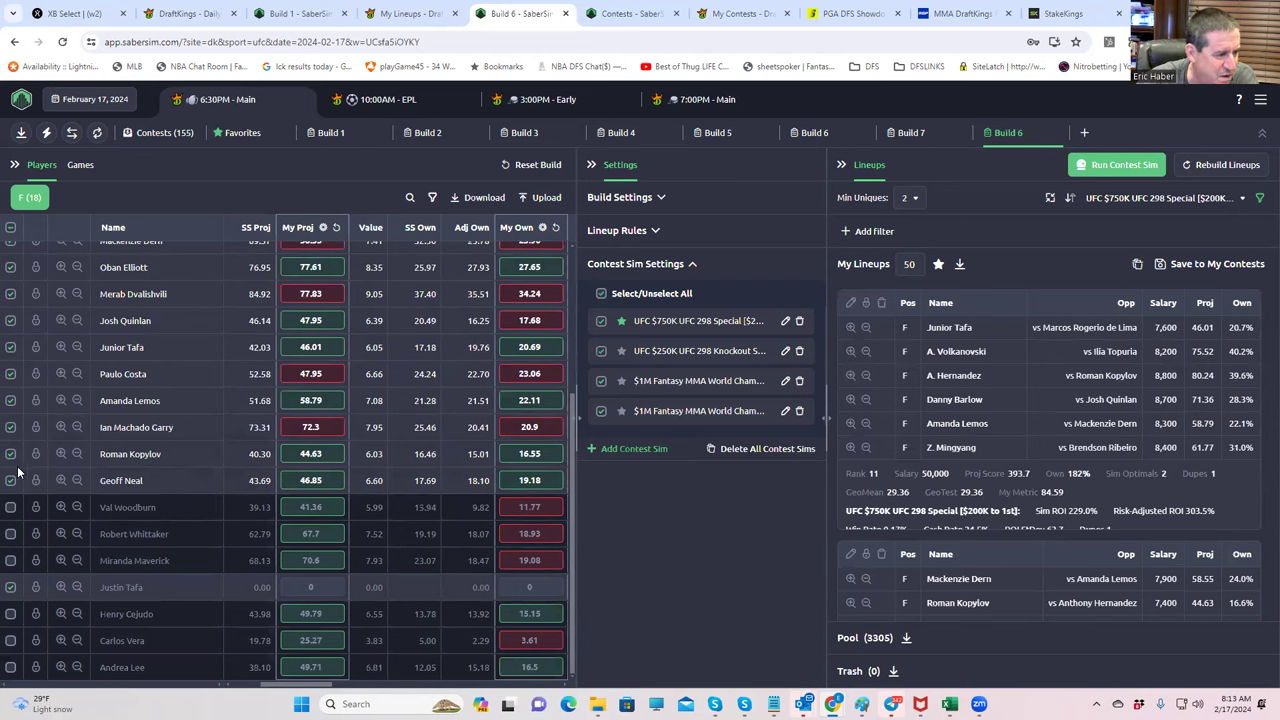
pyautogui.click(12, 428)
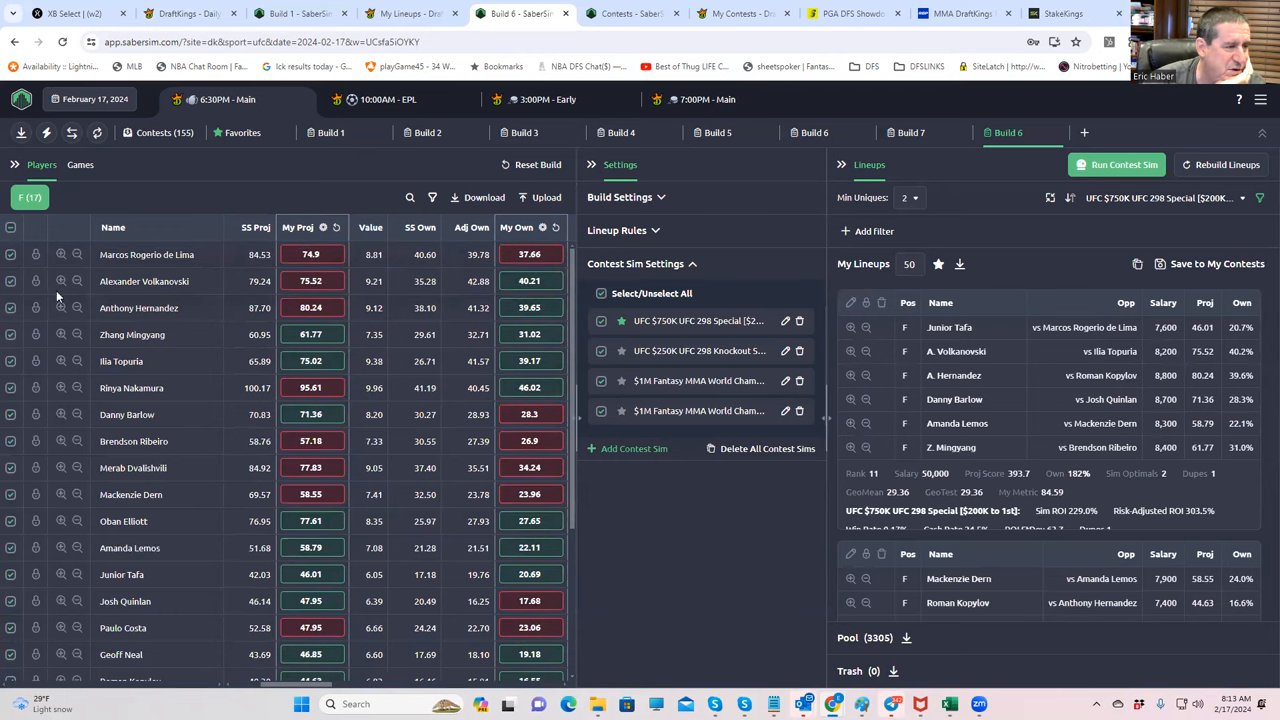
pyautogui.click(12, 280)
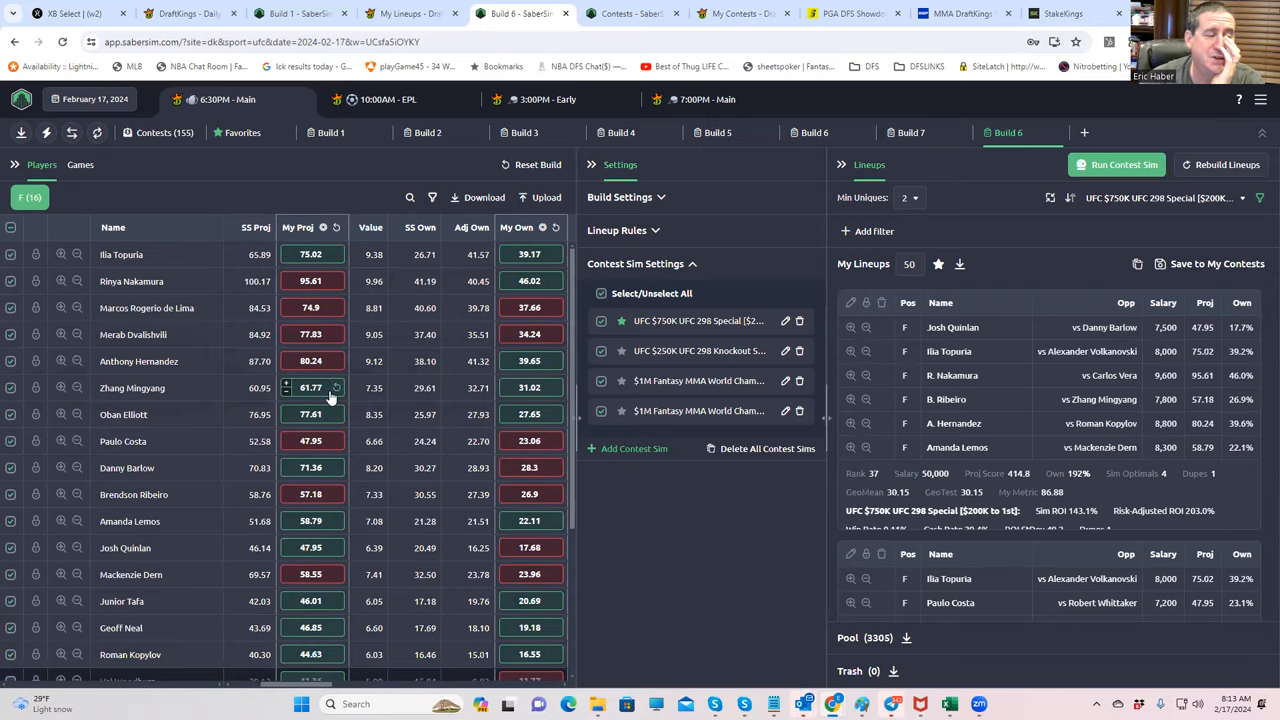
pyautogui.scroll(-3)
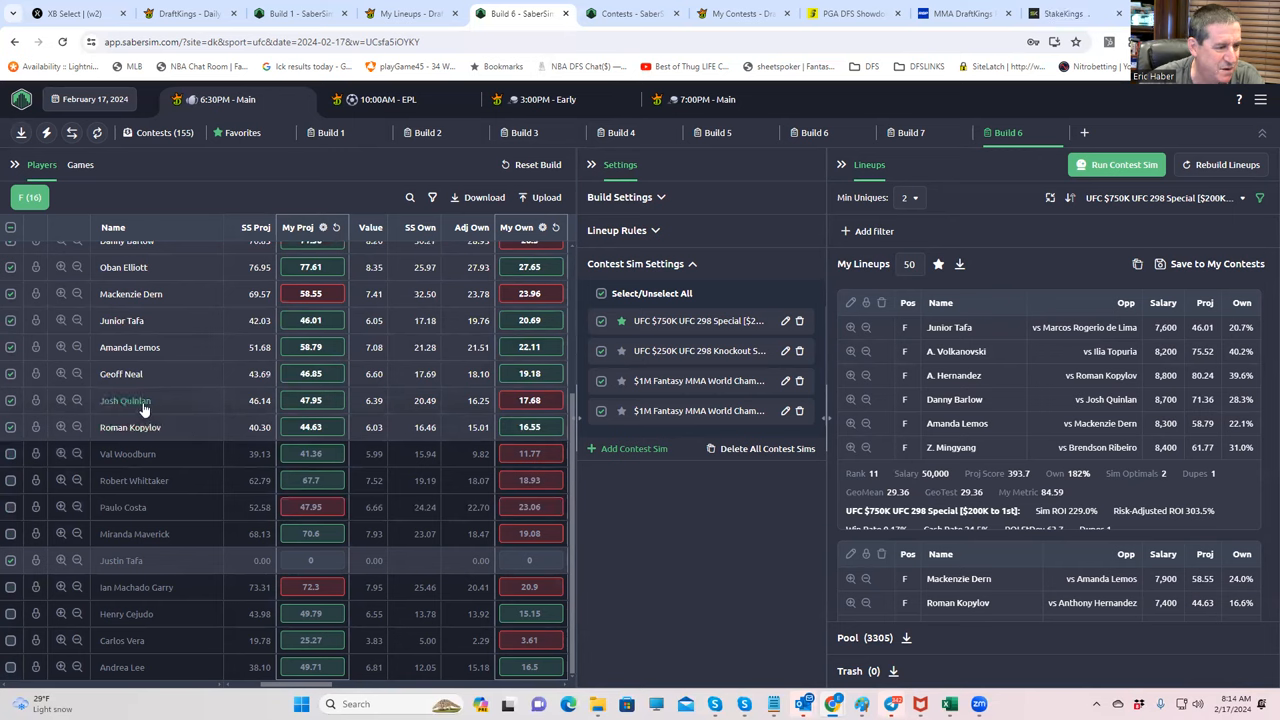
pyautogui.moveTo(130, 428)
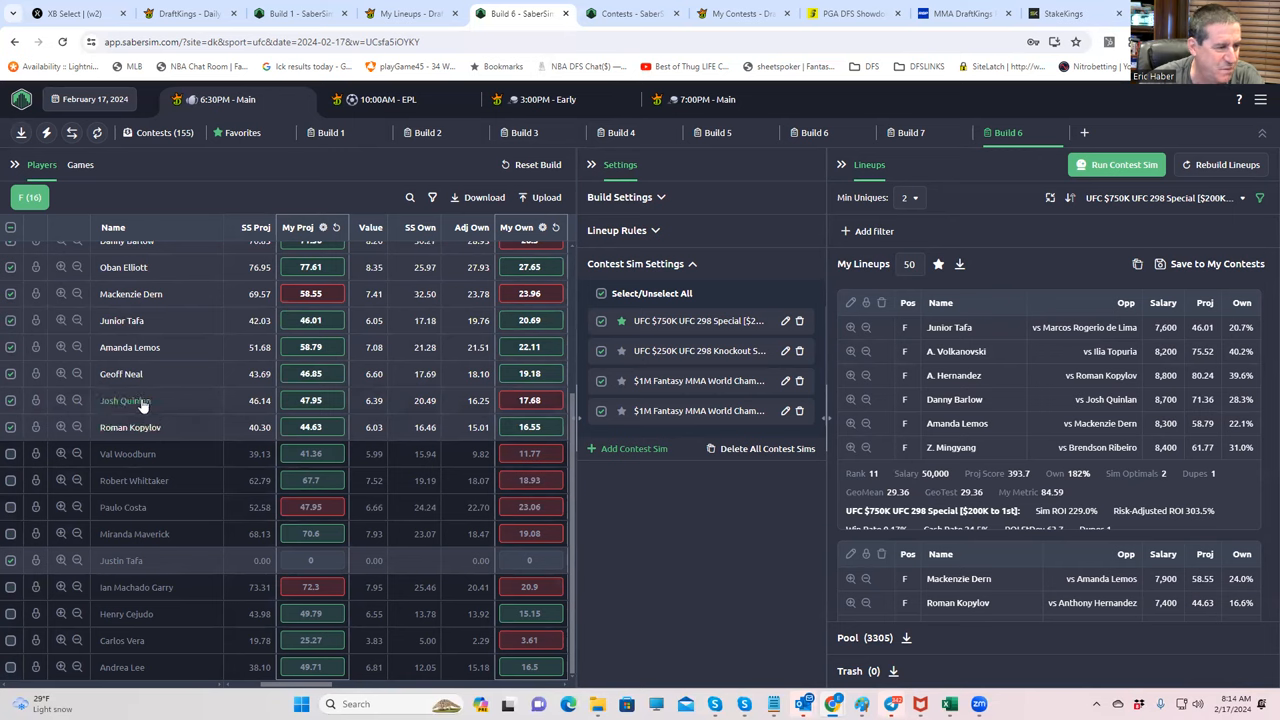
pyautogui.moveTo(136, 374)
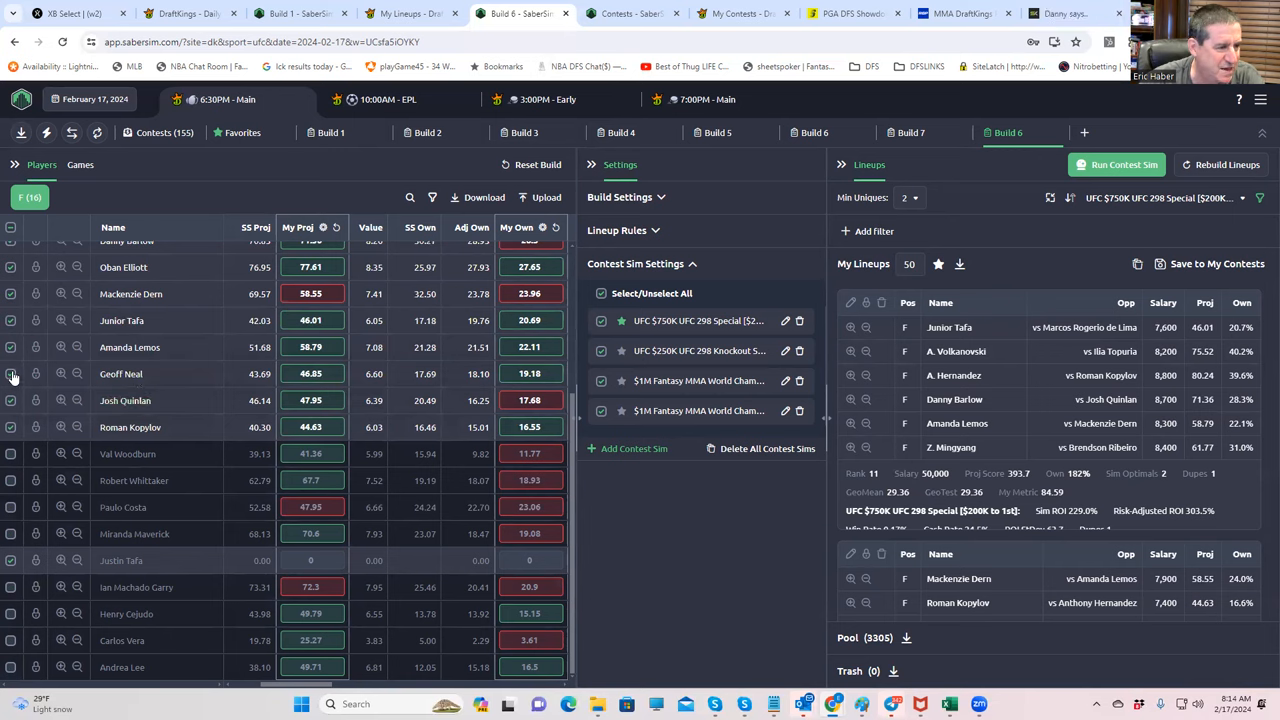
pyautogui.click(12, 374)
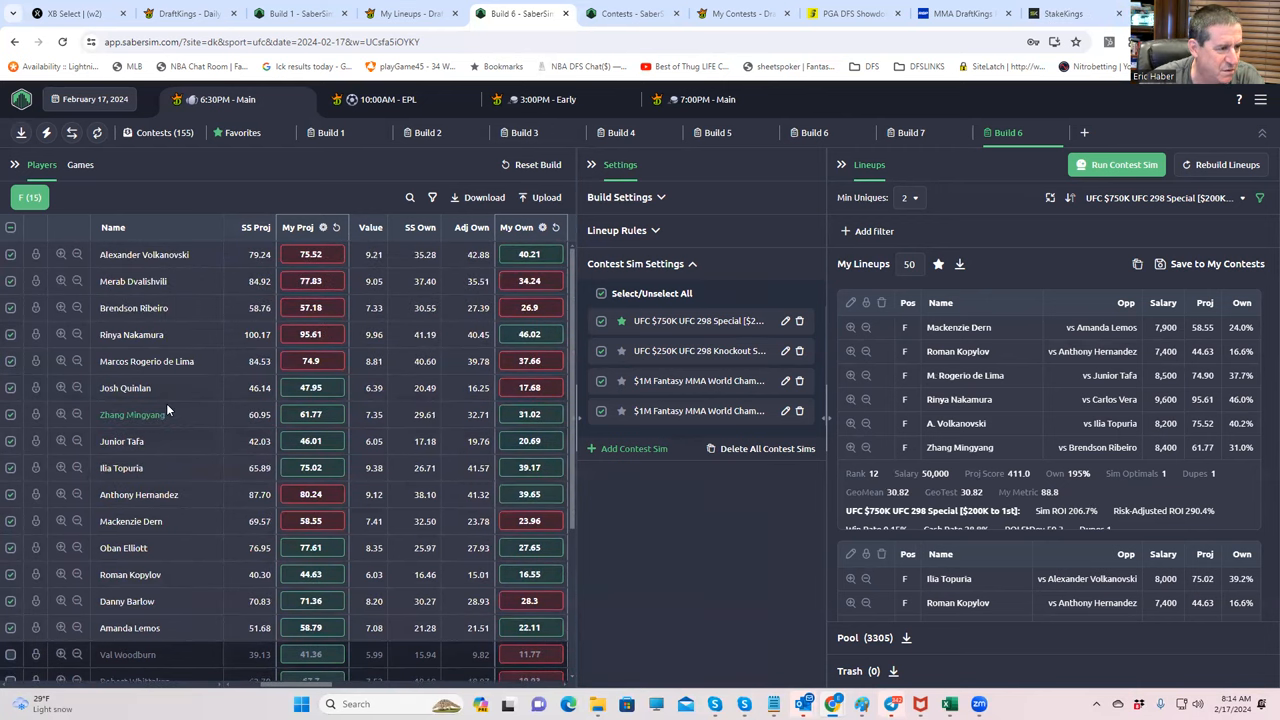
pyautogui.scroll(-3)
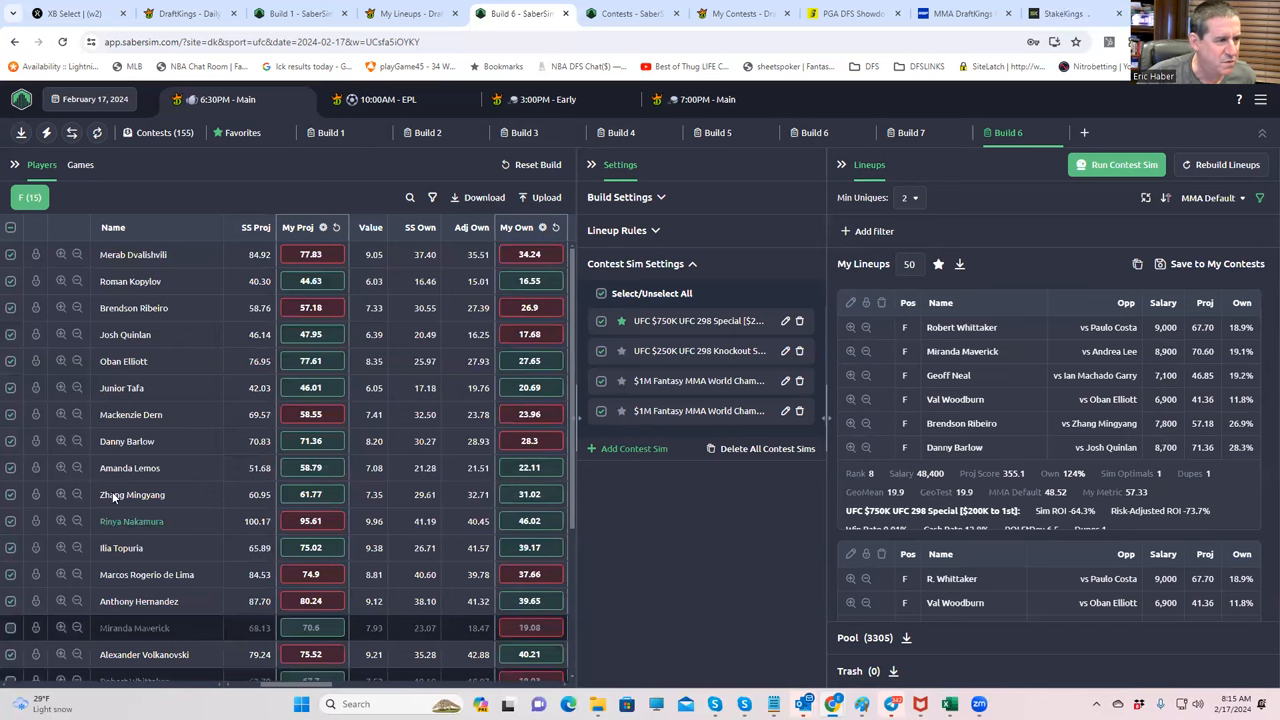
pyautogui.scroll(-3)
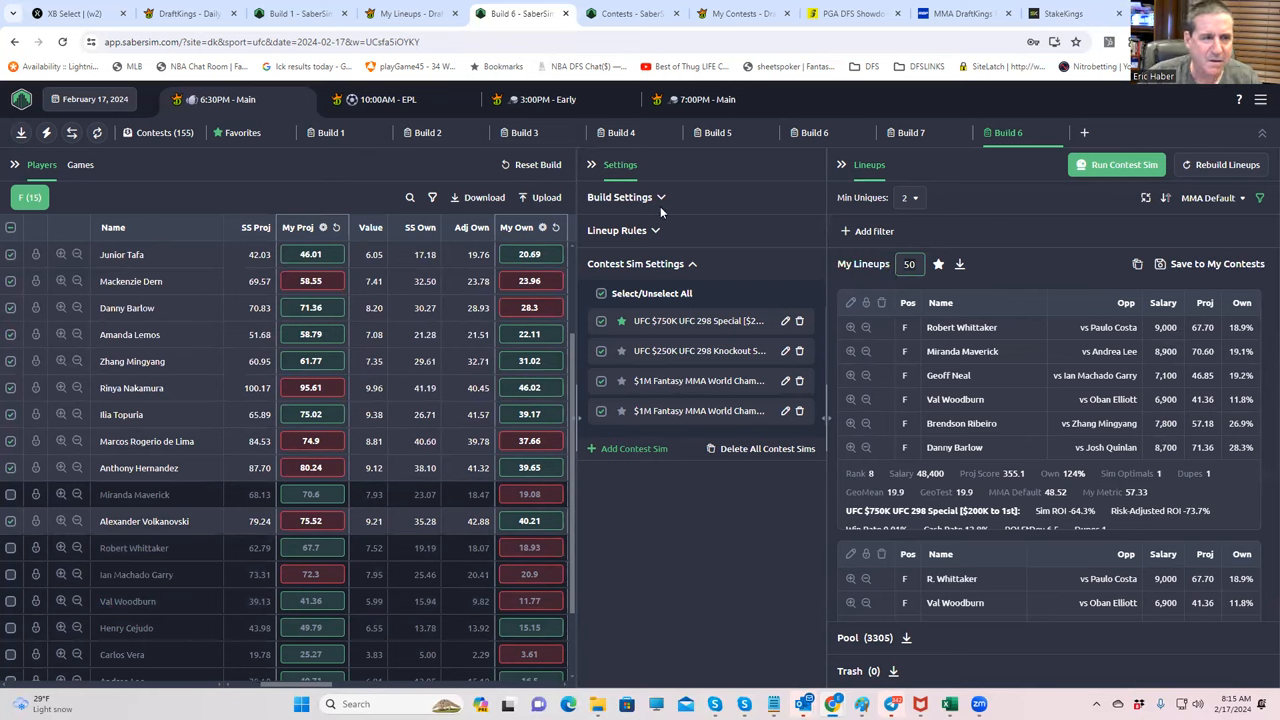
# Step: Rebuild Build 6 from the trimmed pool, discarding the old lineups
pyautogui.click(620, 198)
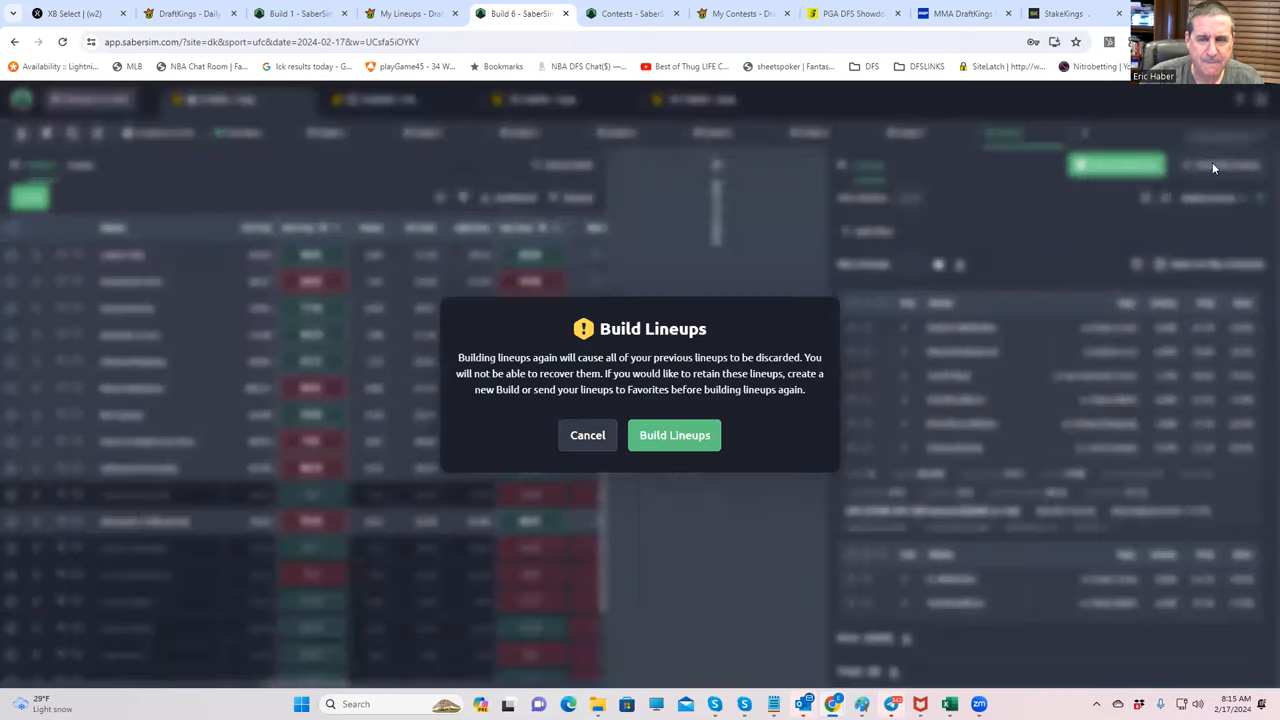
pyautogui.click(674, 436)
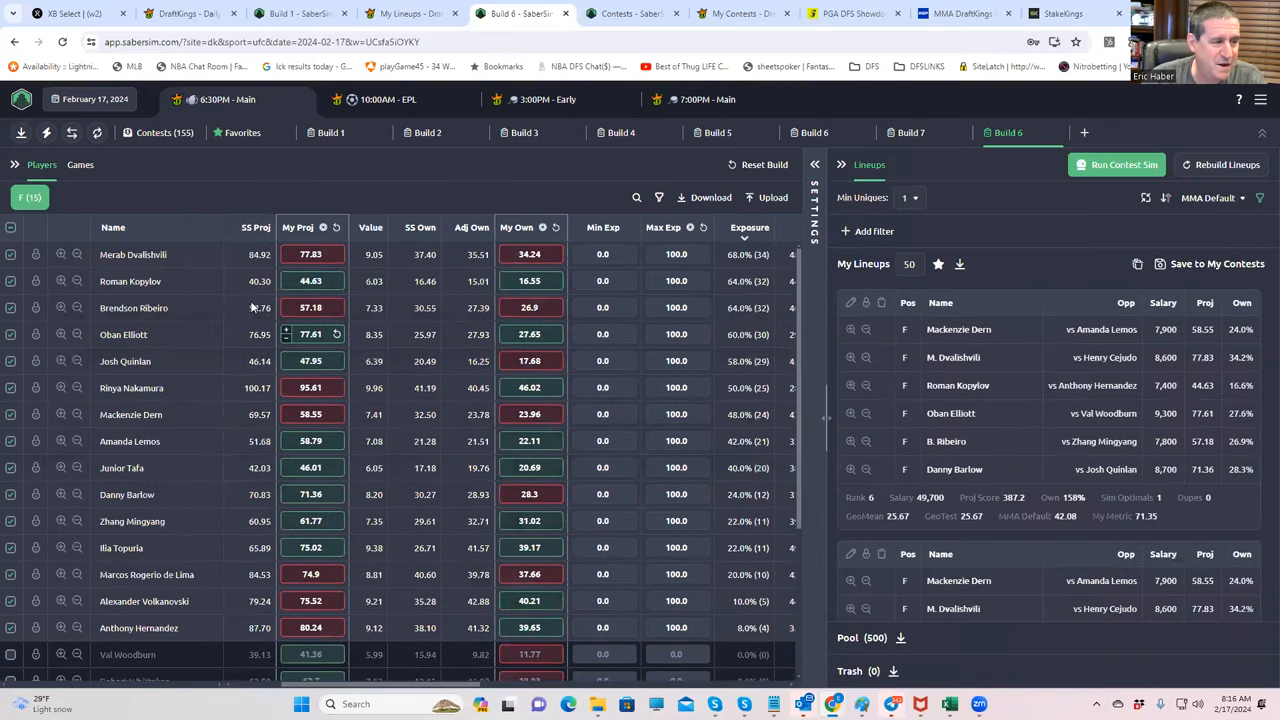
pyautogui.moveTo(648, 420)
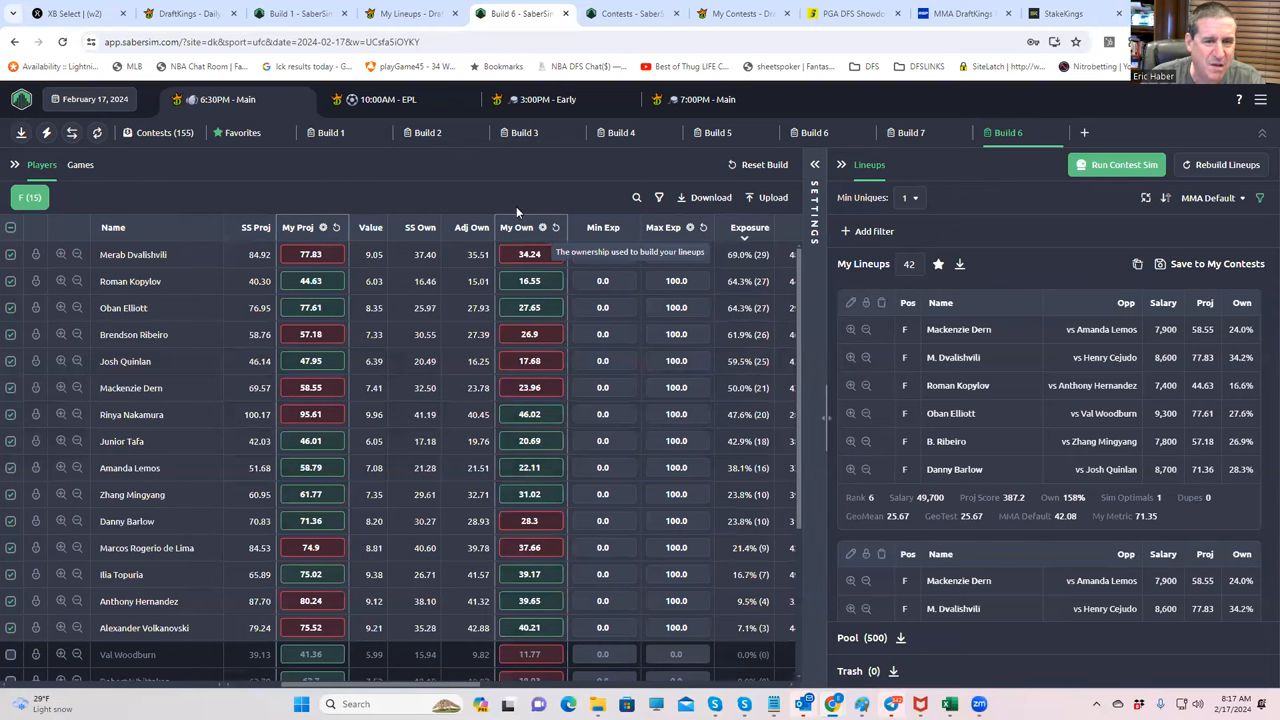
# Step: Review the Favorites collection's 150 combined lineups and each fighter's exposure and leverage
pyautogui.click(240, 132)
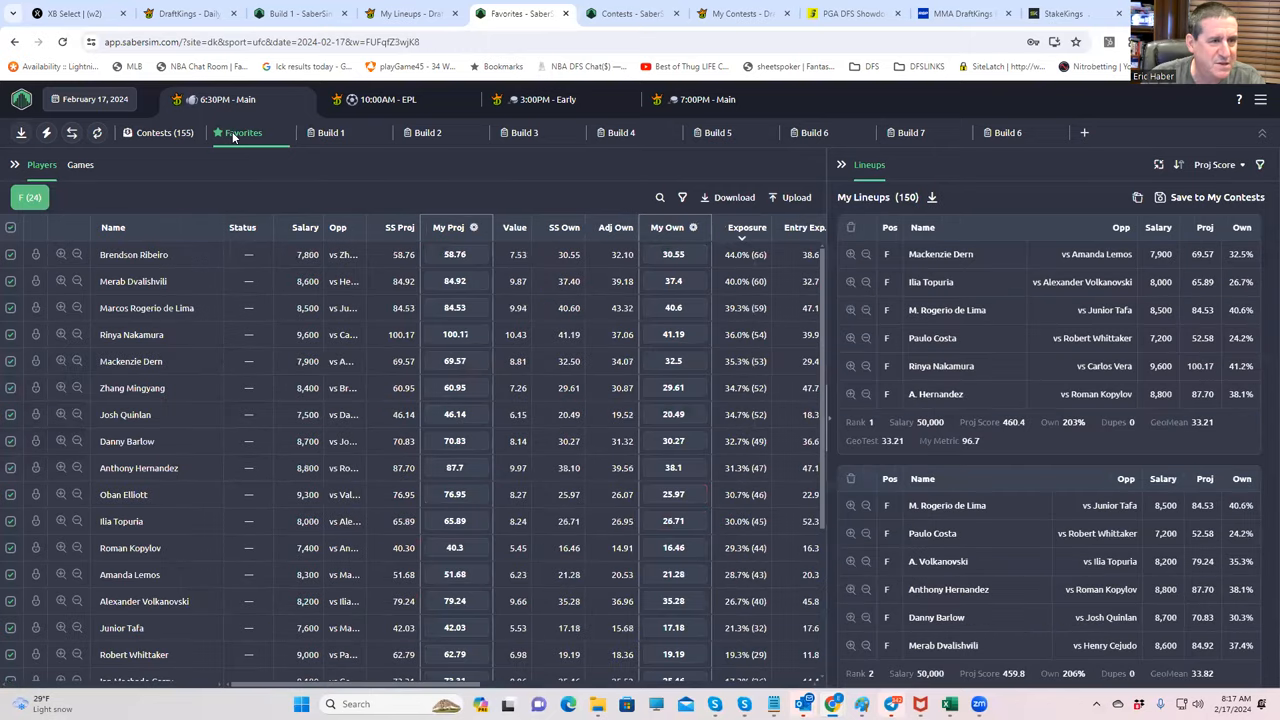
pyautogui.moveTo(384, 174)
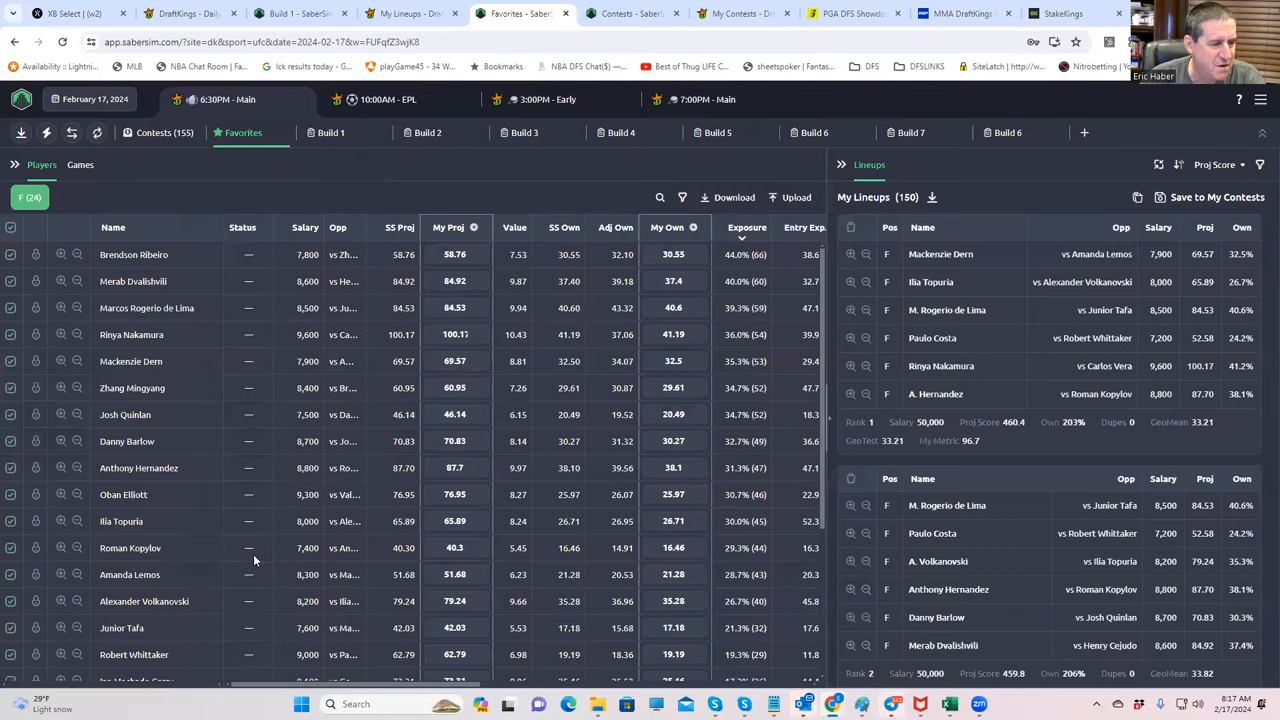
pyautogui.scroll(-3)
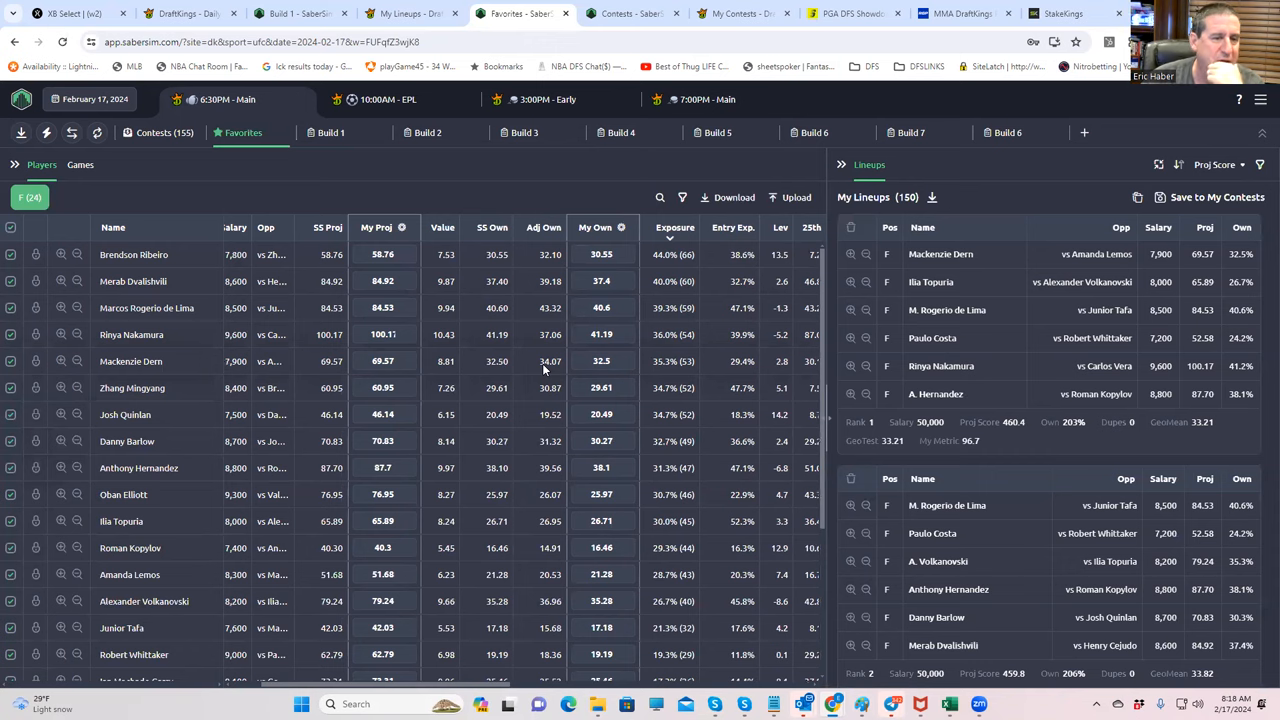
pyautogui.moveTo(394, 196)
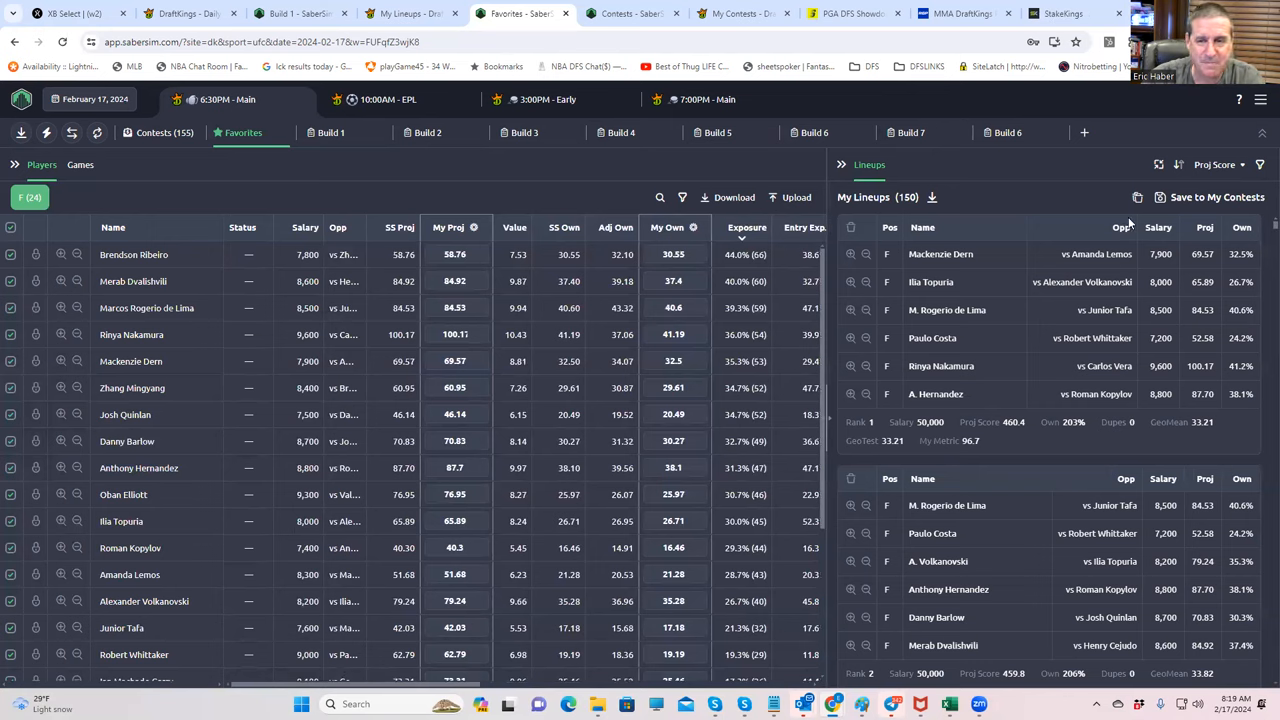
pyautogui.moveTo(1160, 198)
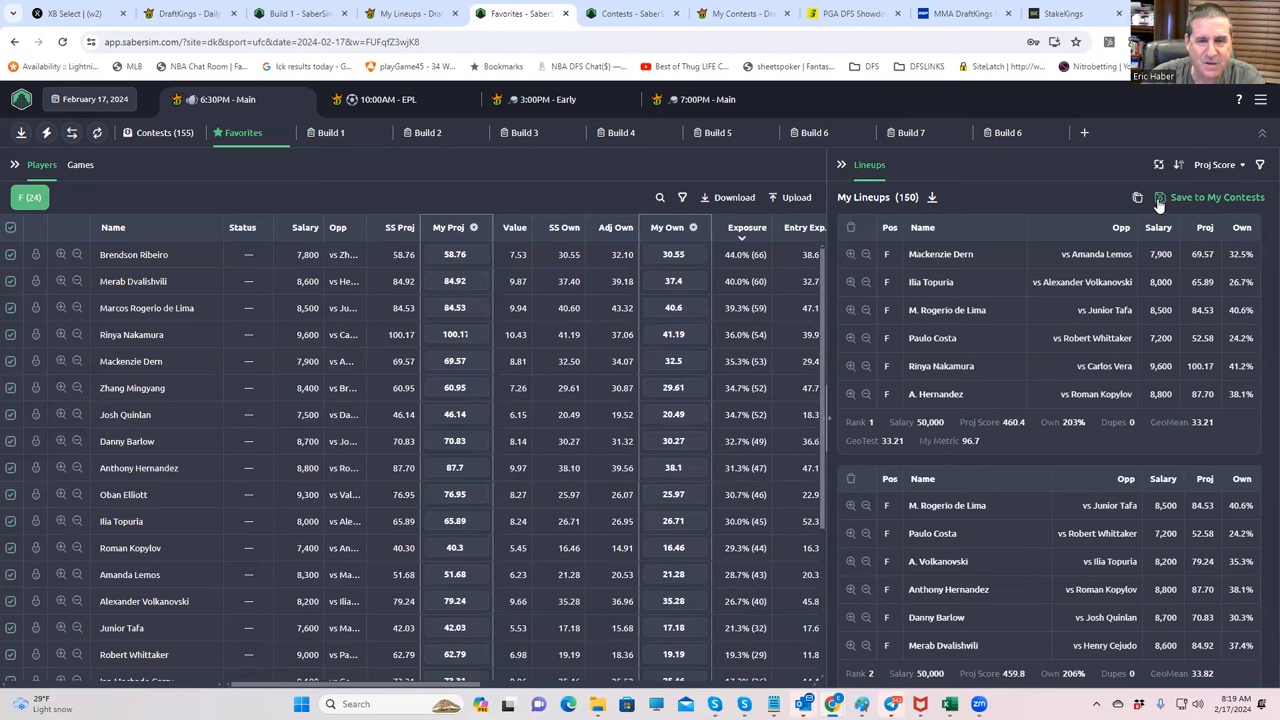